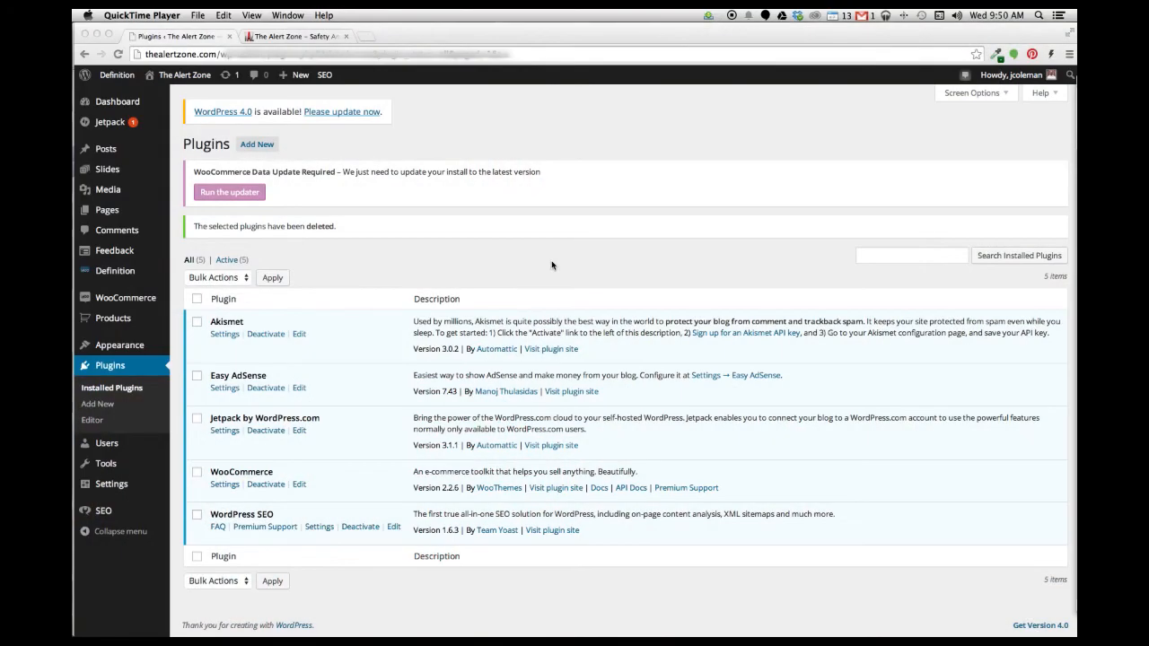
{"action": "mouse_move", "coordinate": [93, 369]}
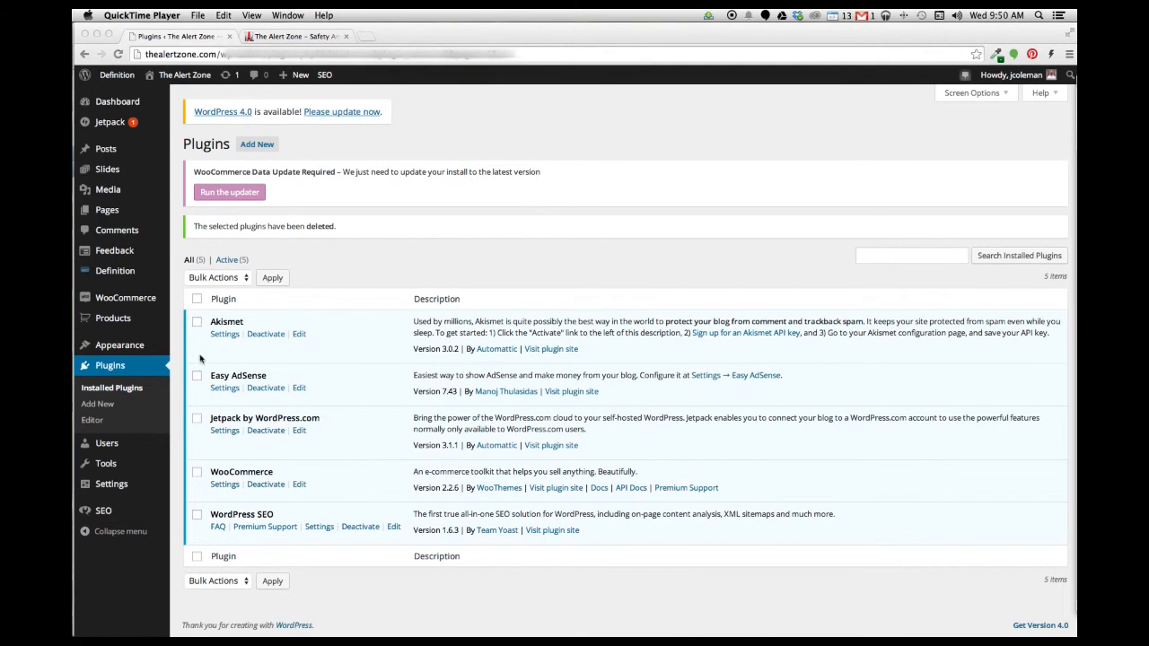
{"action": "mouse_move", "coordinate": [400, 279]}
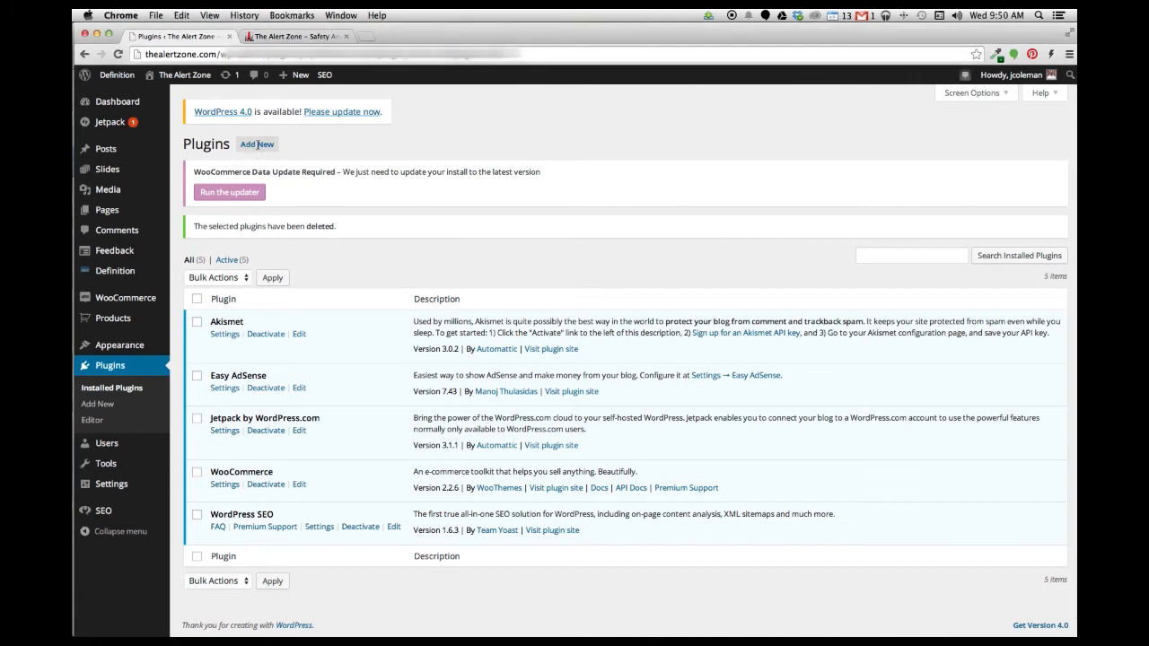
Search the plugin directory for 'backupwordpress' from the Add New Plugins page.
{"action": "left_click", "coordinate": [257, 143]}
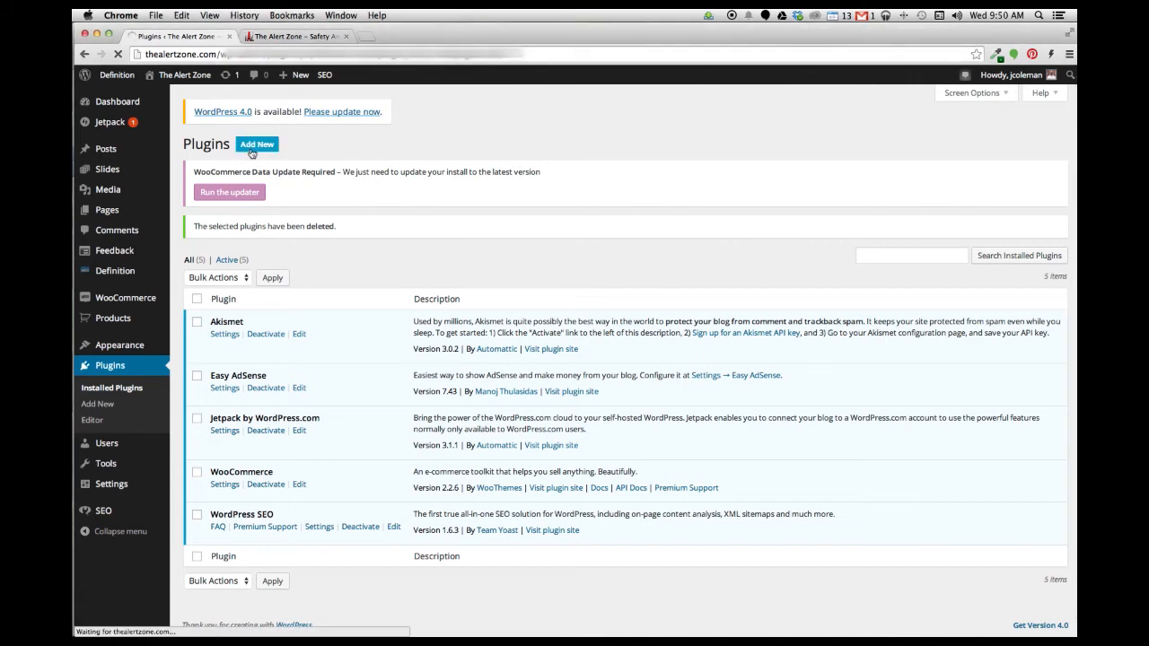
{"action": "left_click", "coordinate": [257, 143]}
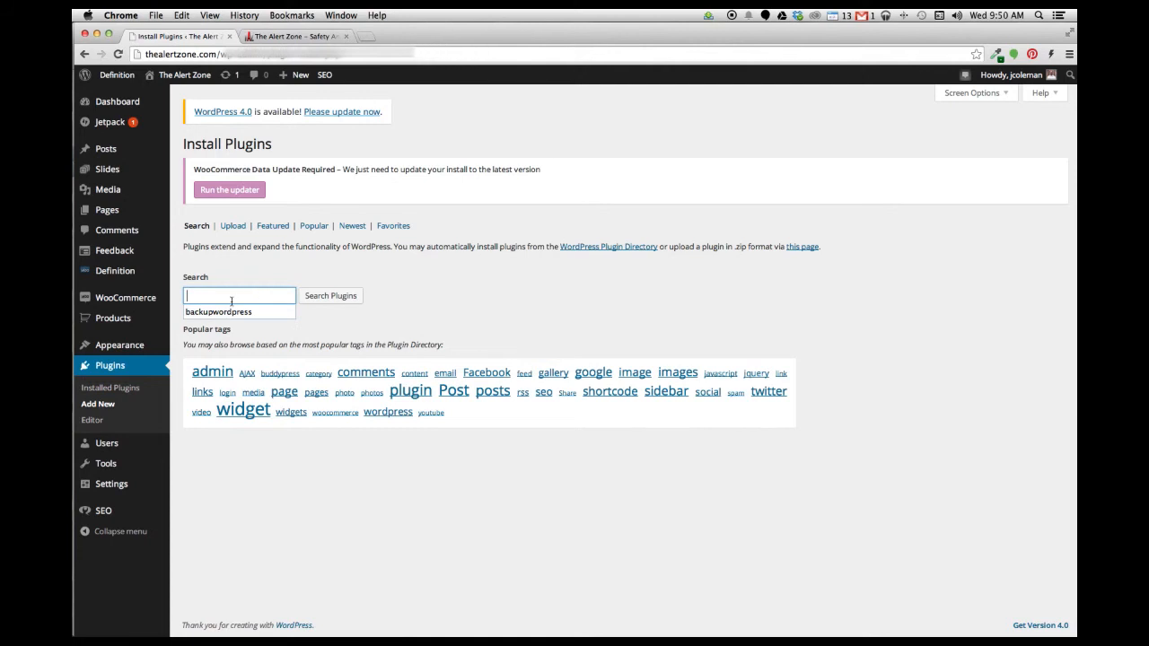
{"action": "left_click", "coordinate": [217, 312]}
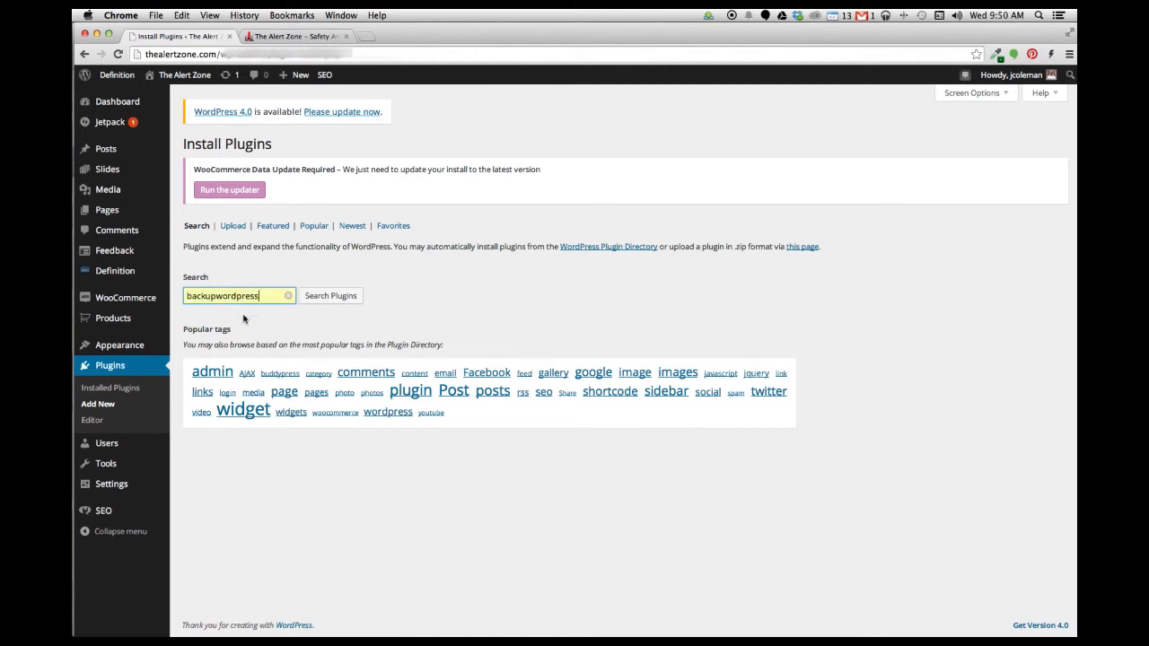
{"action": "left_click", "coordinate": [330, 296]}
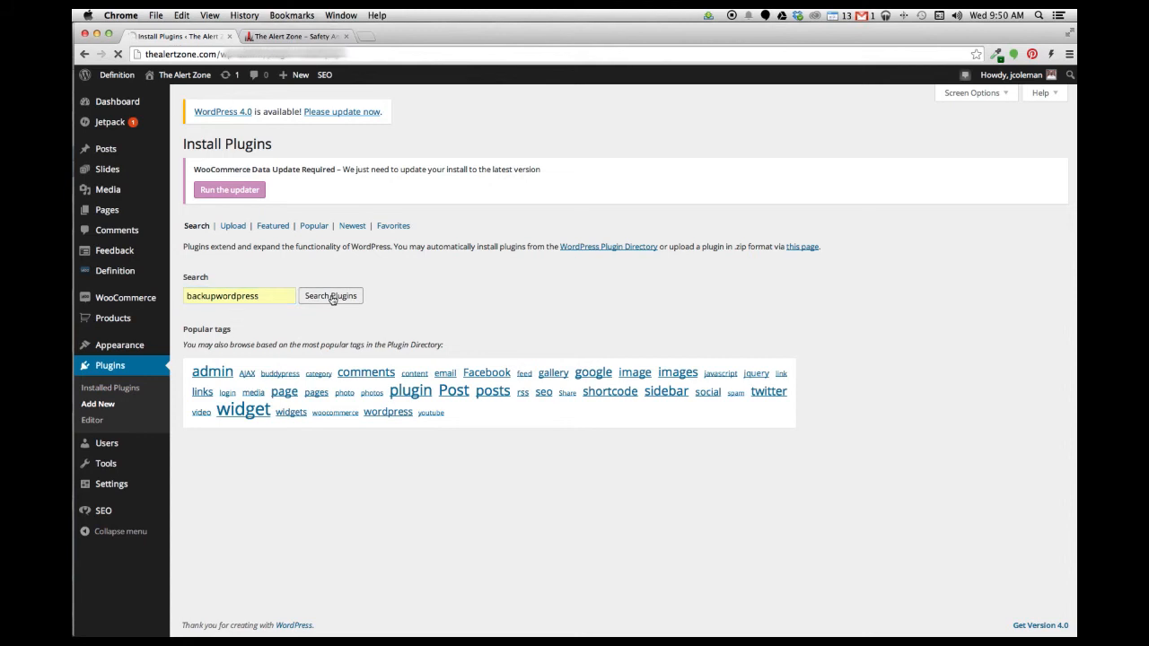
{"action": "left_click", "coordinate": [330, 296]}
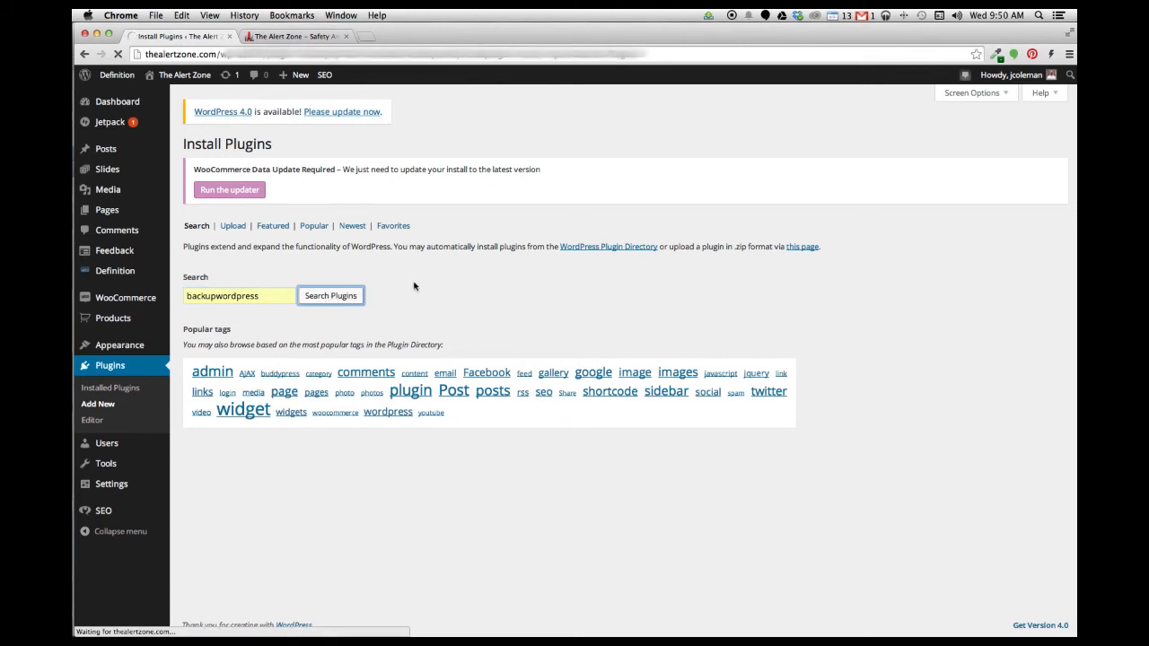
{"action": "left_click", "coordinate": [331, 295]}
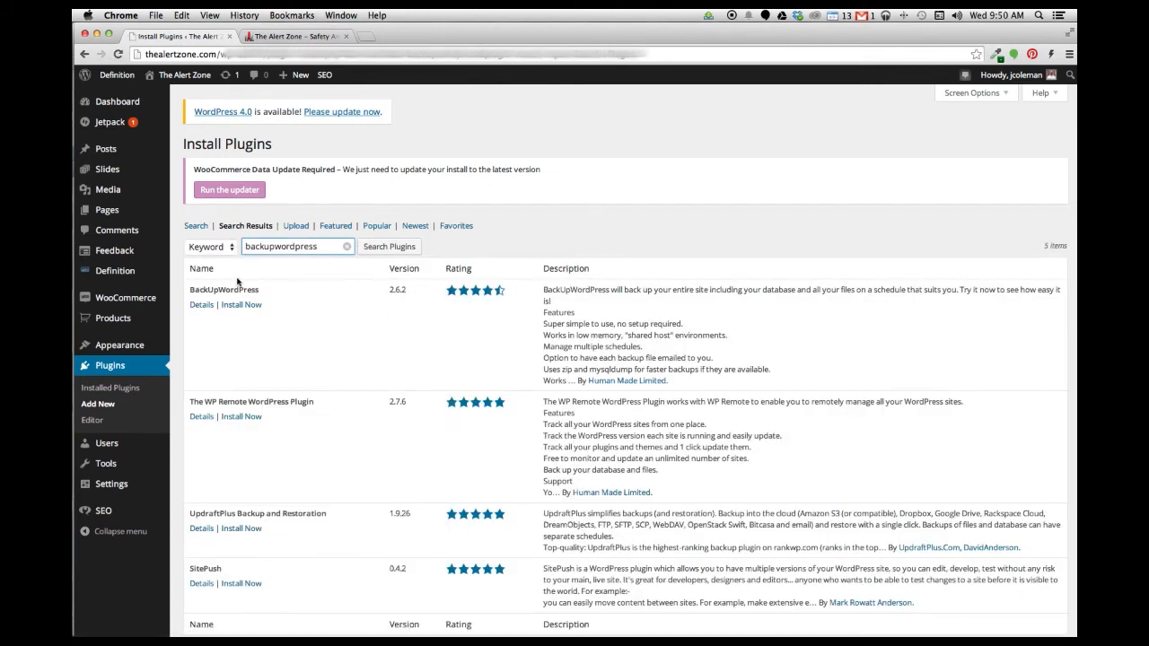
Install the BackUpWordPress 2.6.2 plugin, confirming with OK, and activate it.
{"action": "left_click", "coordinate": [240, 305]}
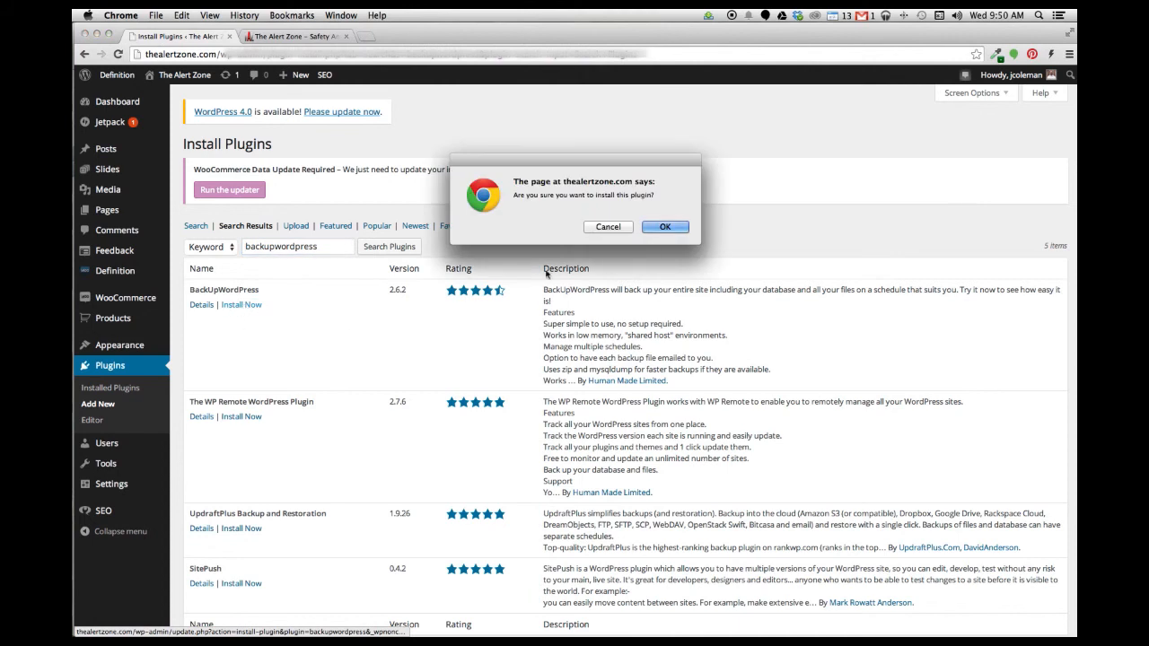
{"action": "left_click", "coordinate": [665, 227]}
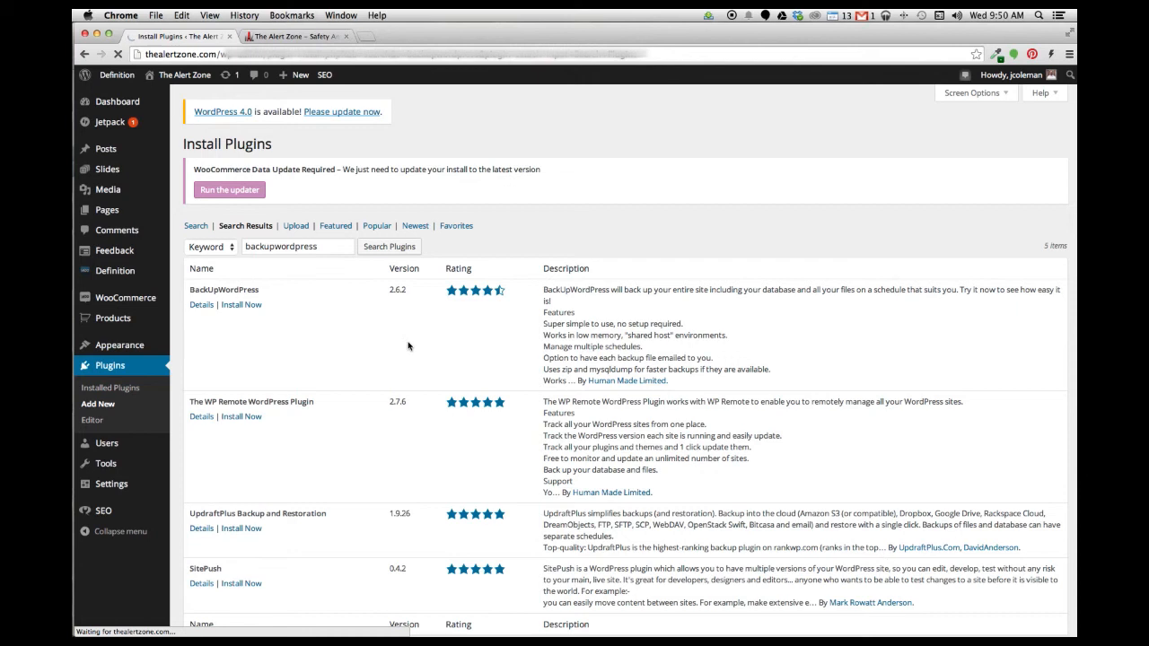
{"action": "left_click", "coordinate": [241, 304]}
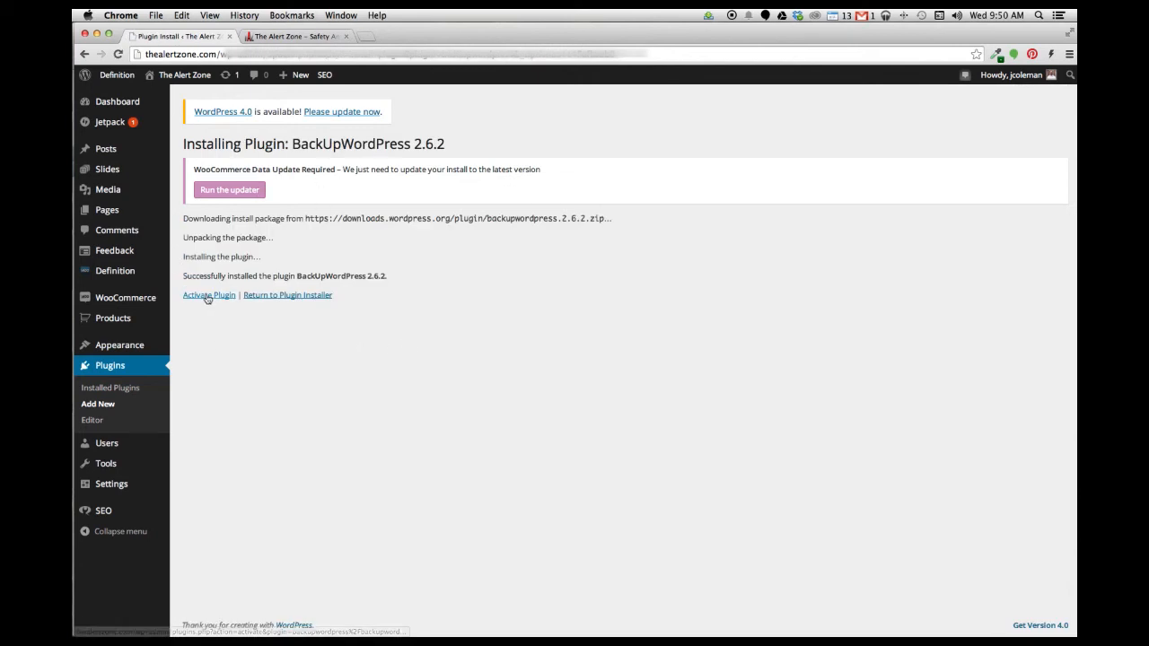
{"action": "left_click", "coordinate": [208, 295]}
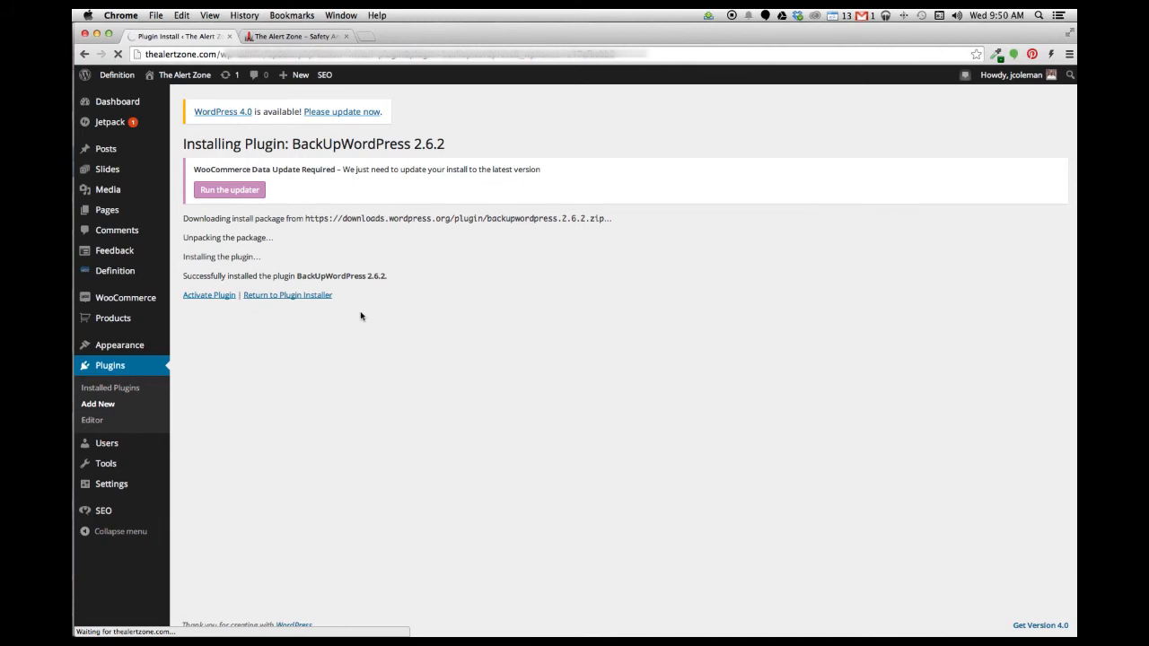
Complete BackUpWordPress activation and scroll the Installed Plugins list to find it.
{"action": "left_click", "coordinate": [208, 295]}
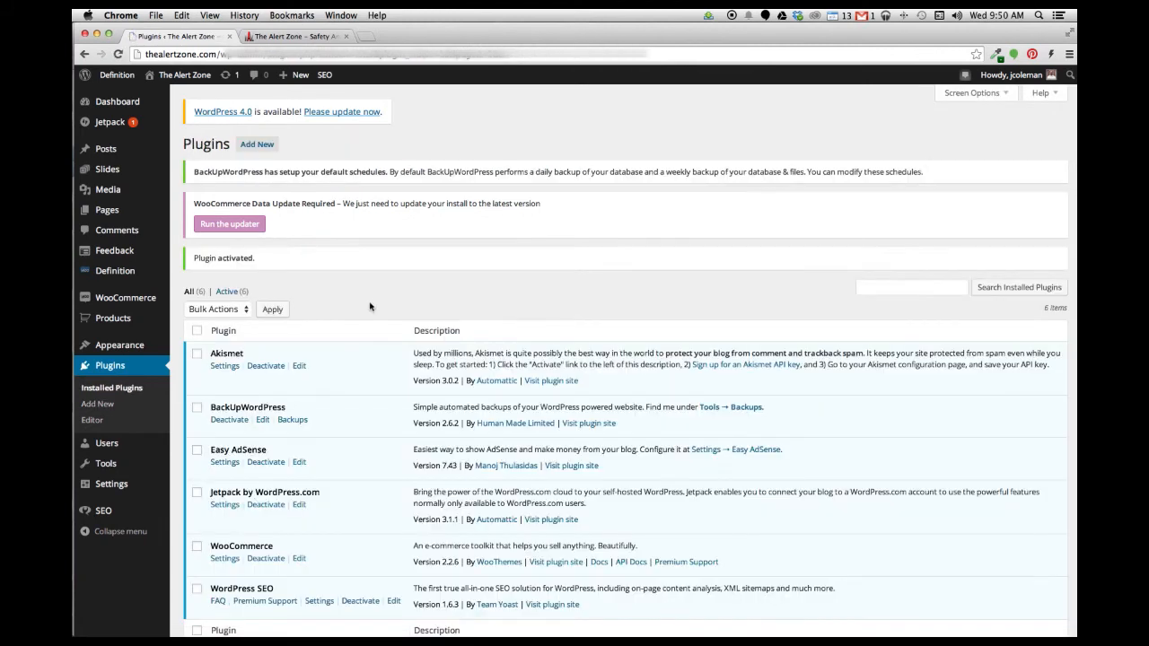
{"action": "mouse_move", "coordinate": [377, 289]}
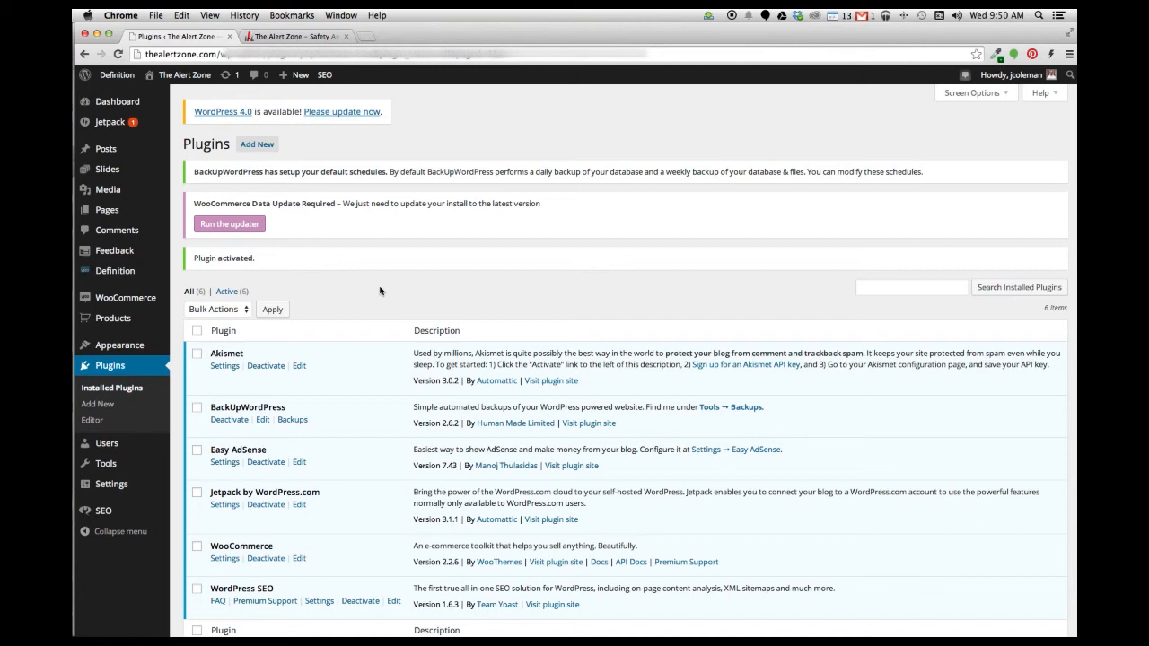
{"action": "scroll", "scroll_direction": "down", "scroll_amount": 3}
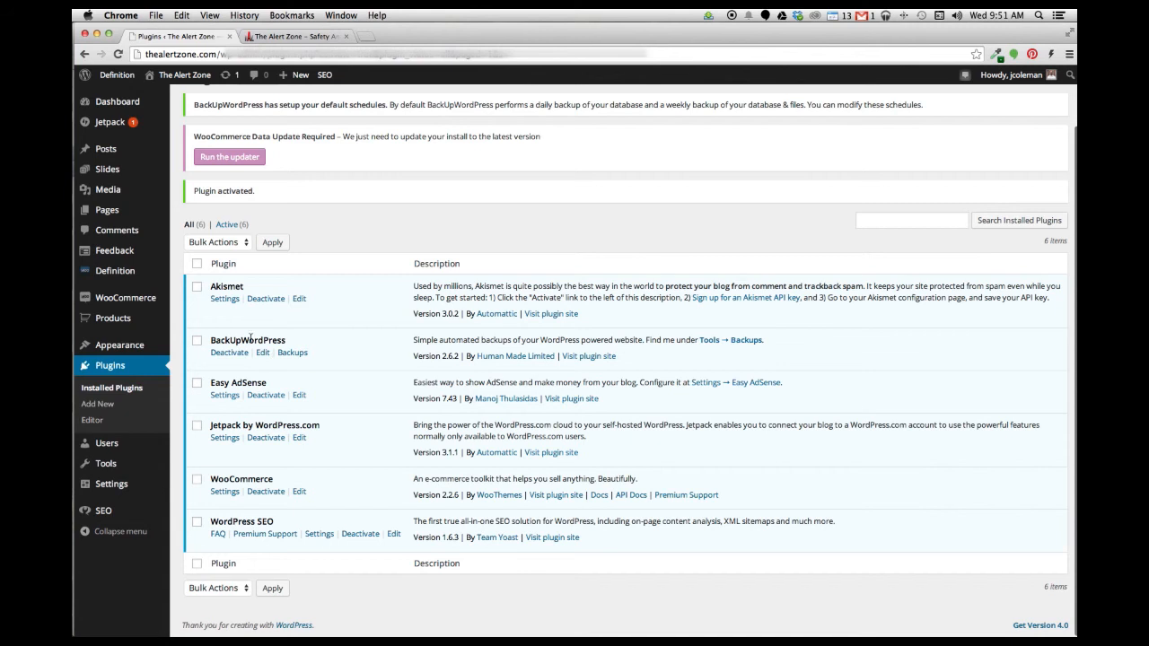
{"action": "mouse_move", "coordinate": [264, 352]}
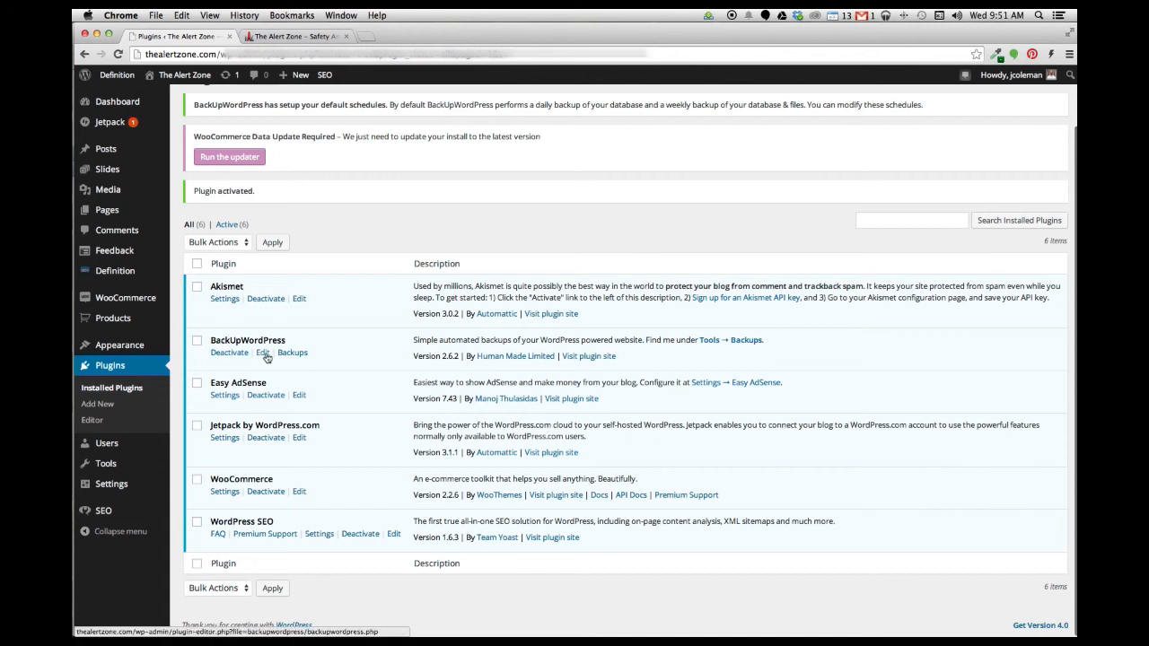
{"action": "mouse_move", "coordinate": [293, 352]}
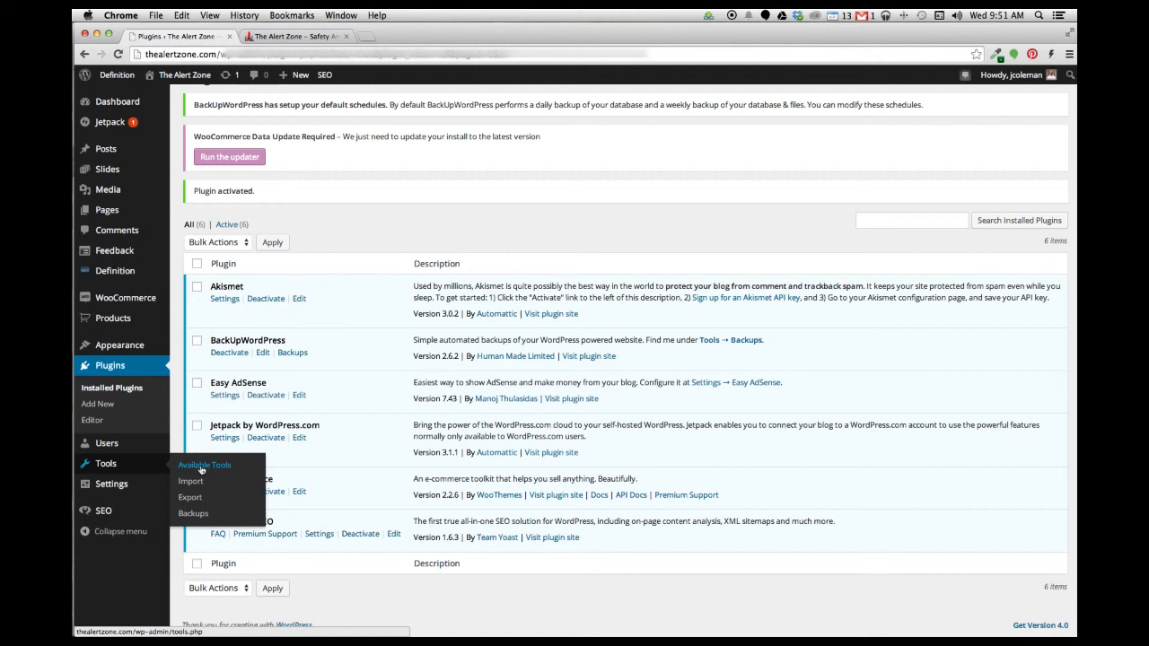
{"action": "mouse_move", "coordinate": [193, 513]}
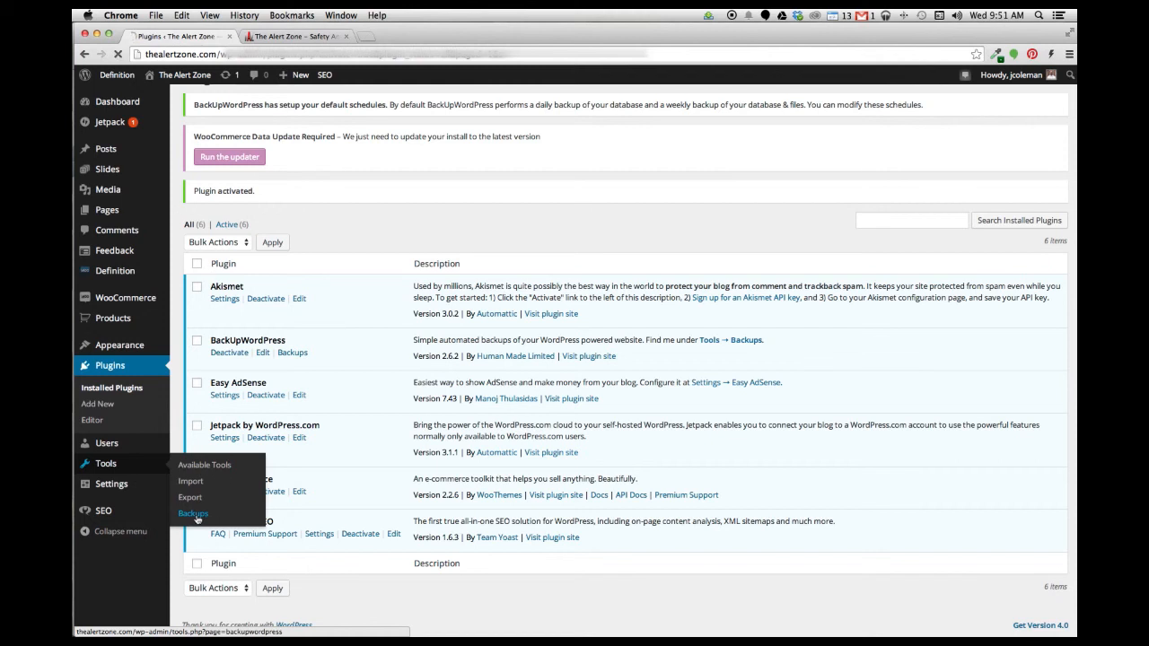
Open Tools > Backups to view the Database Daily and Complete Weekly schedules.
{"action": "left_click", "coordinate": [193, 514]}
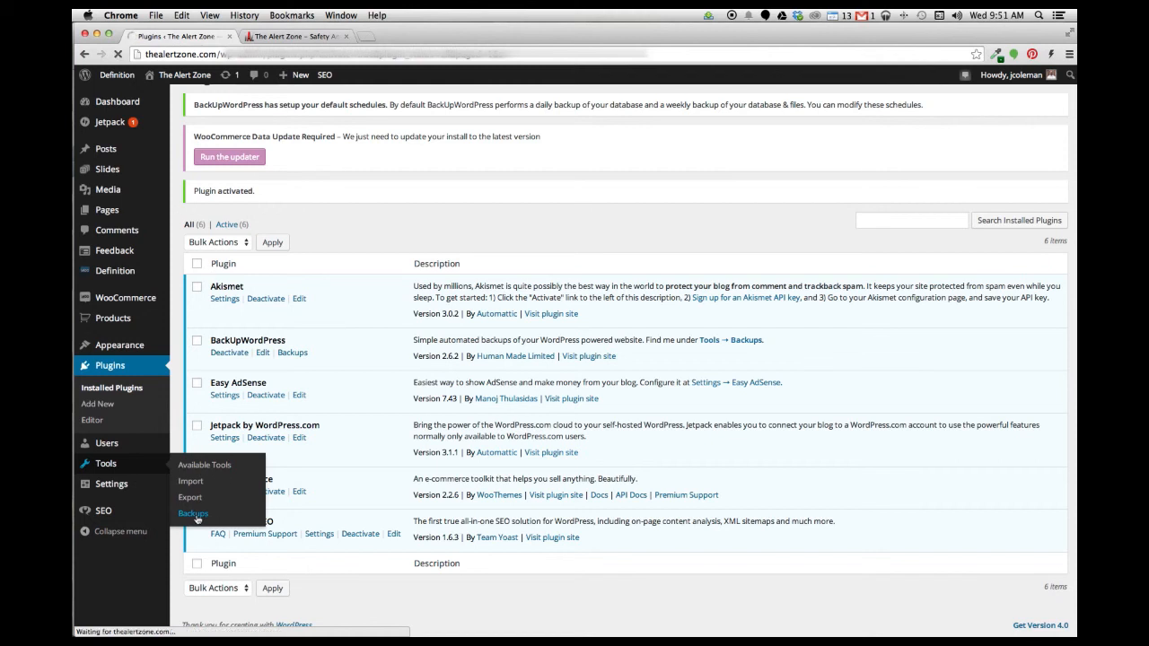
{"action": "left_click", "coordinate": [193, 514]}
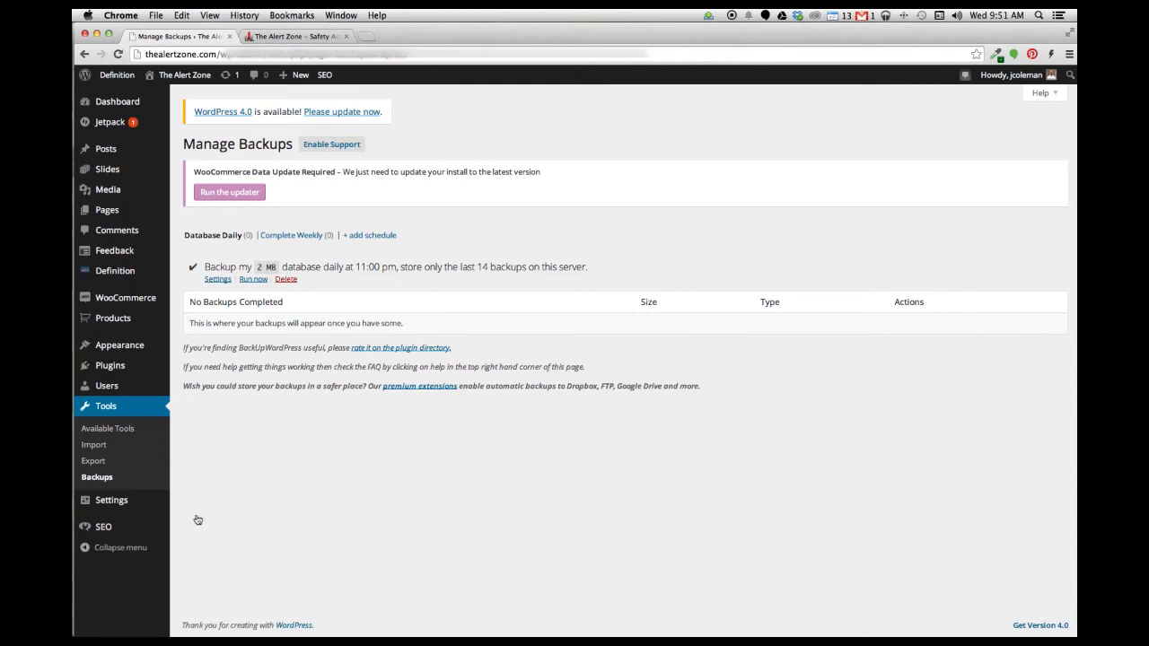
{"action": "mouse_move", "coordinate": [820, 328]}
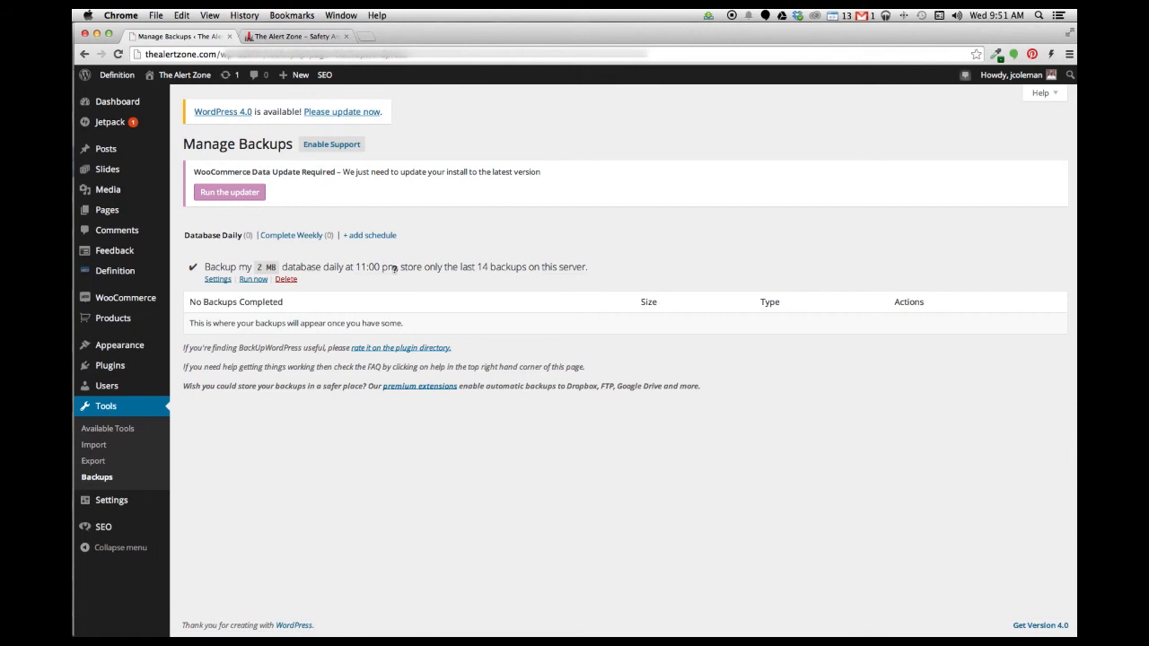
{"action": "mouse_move", "coordinate": [338, 343]}
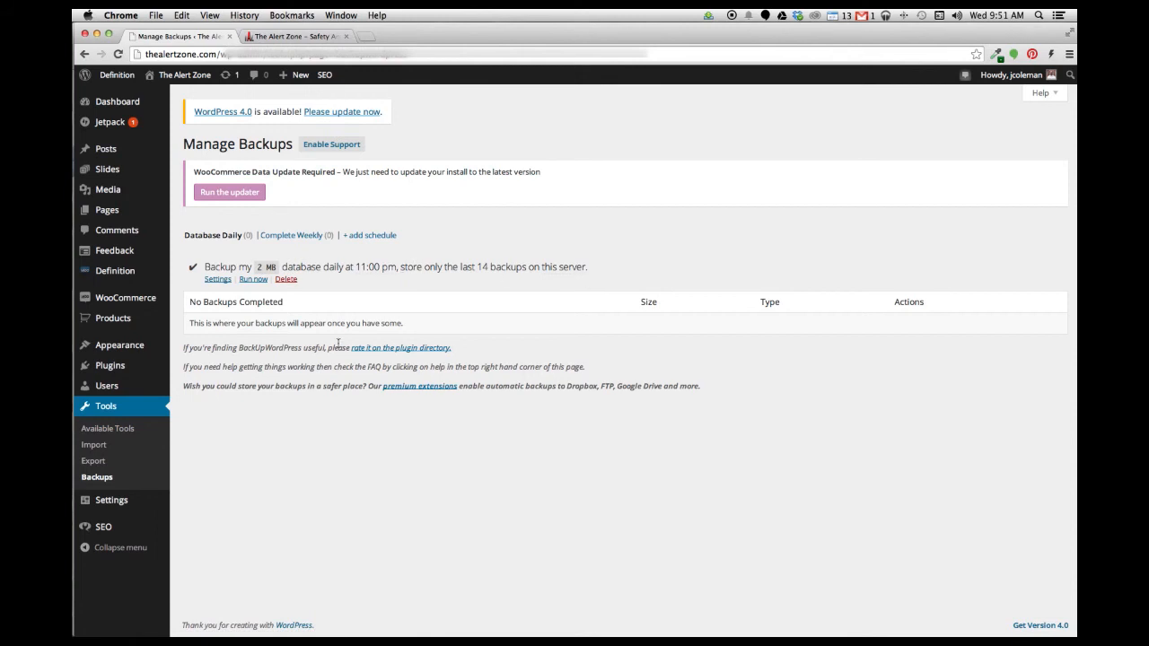
{"action": "mouse_move", "coordinate": [369, 235]}
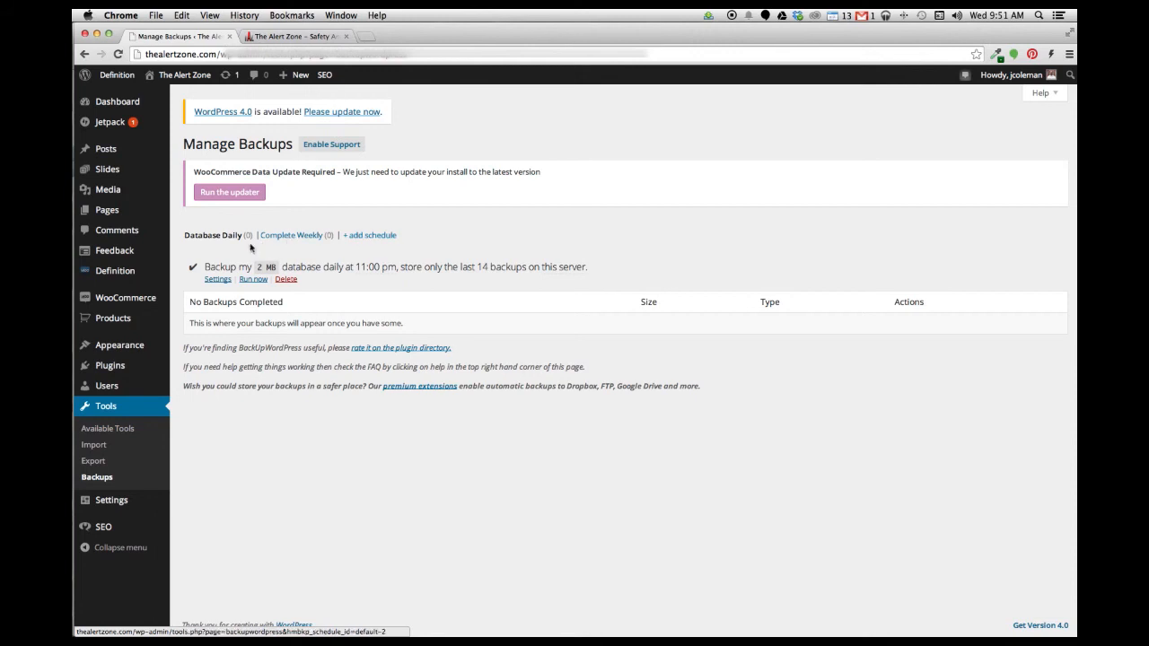
{"action": "mouse_move", "coordinate": [322, 251]}
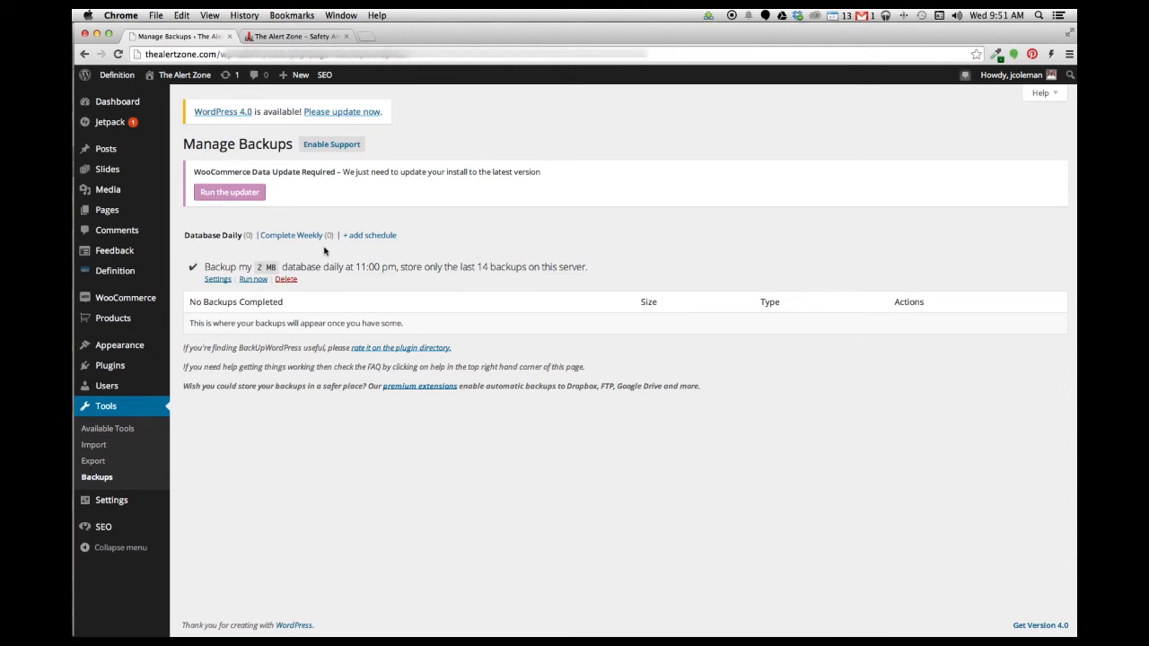
{"action": "mouse_move", "coordinate": [207, 238]}
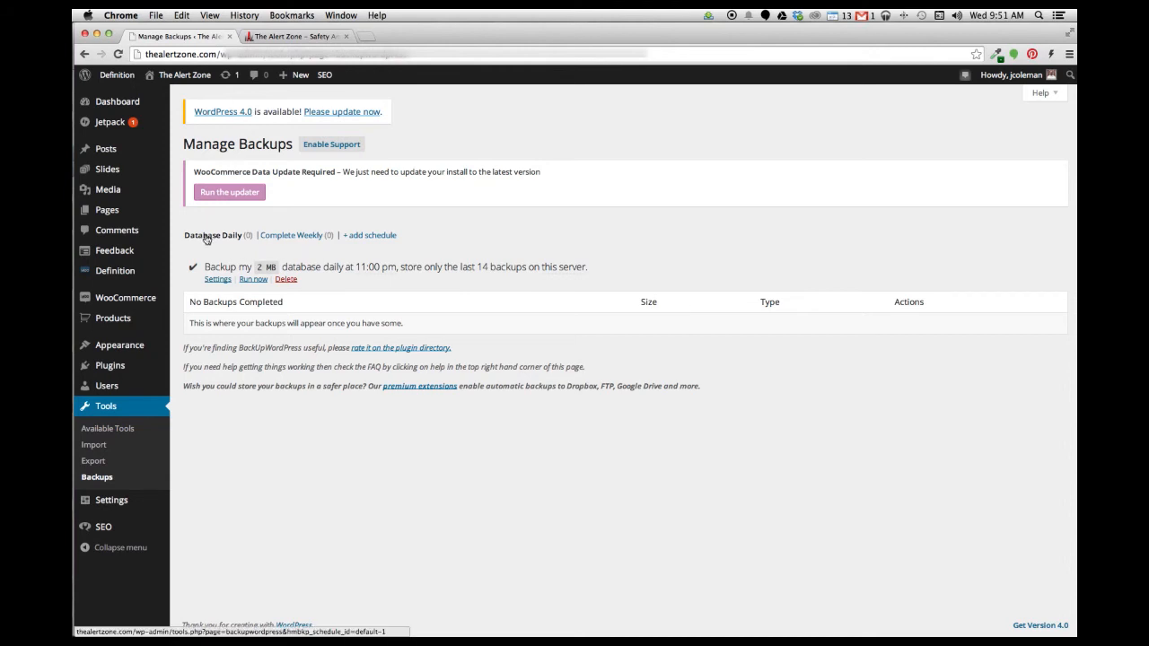
{"action": "mouse_move", "coordinate": [369, 235]}
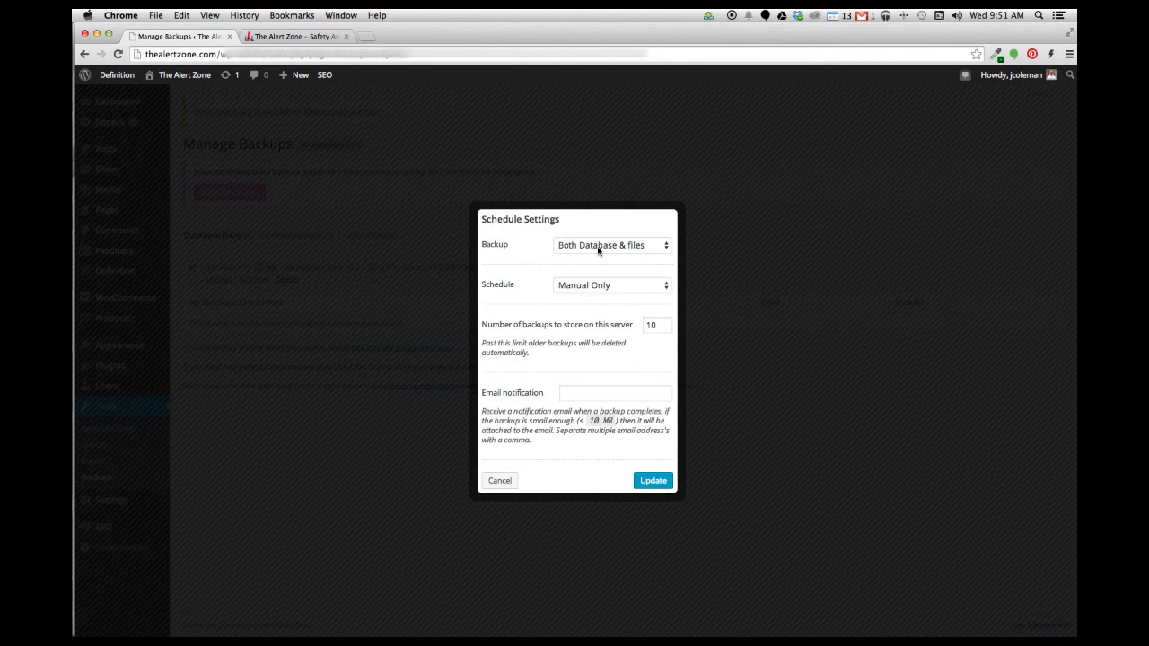
Set the schedule to back up database and files, Manual Only, keeping 2 backups.
{"action": "left_click", "coordinate": [612, 245]}
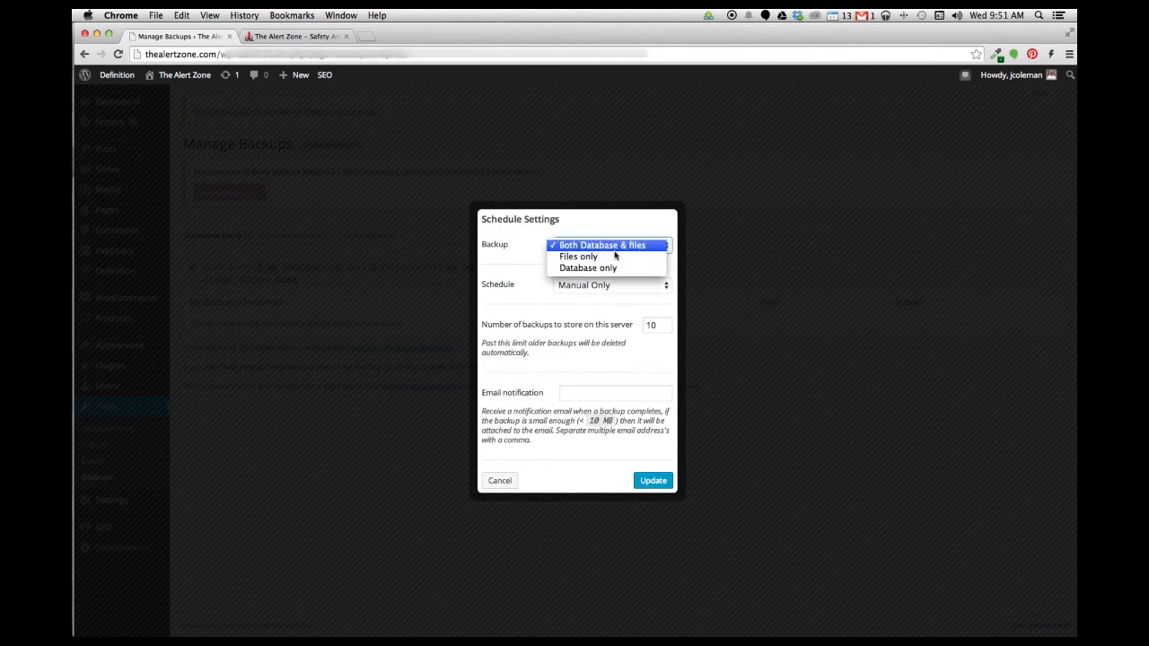
{"action": "mouse_move", "coordinate": [588, 268]}
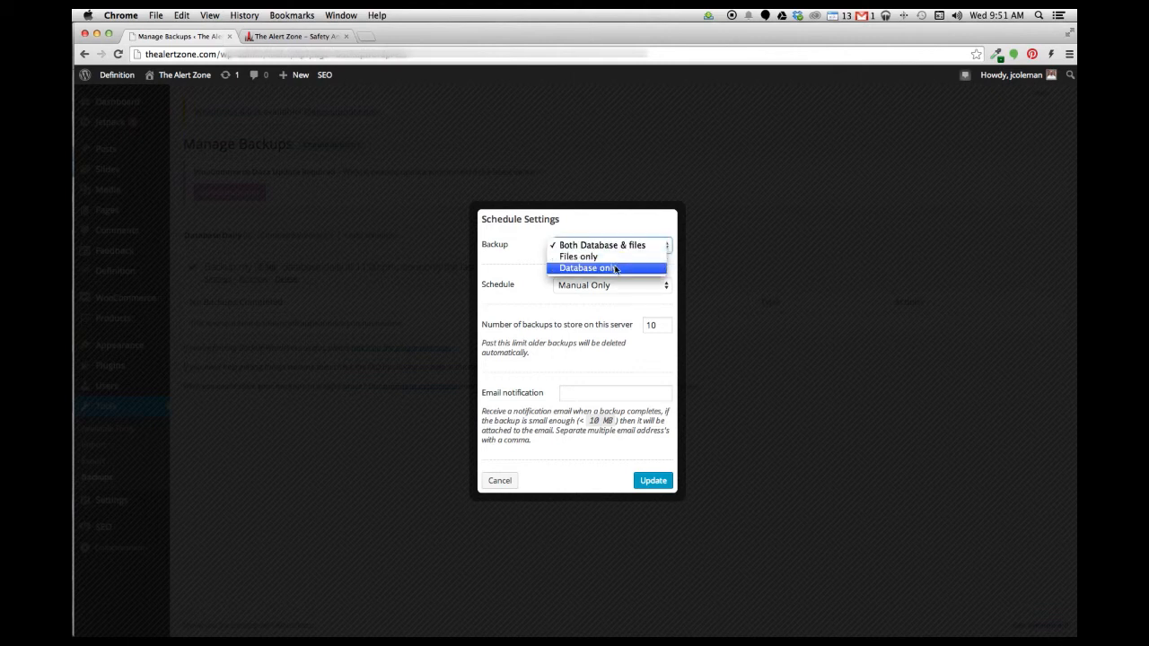
{"action": "left_click", "coordinate": [603, 245]}
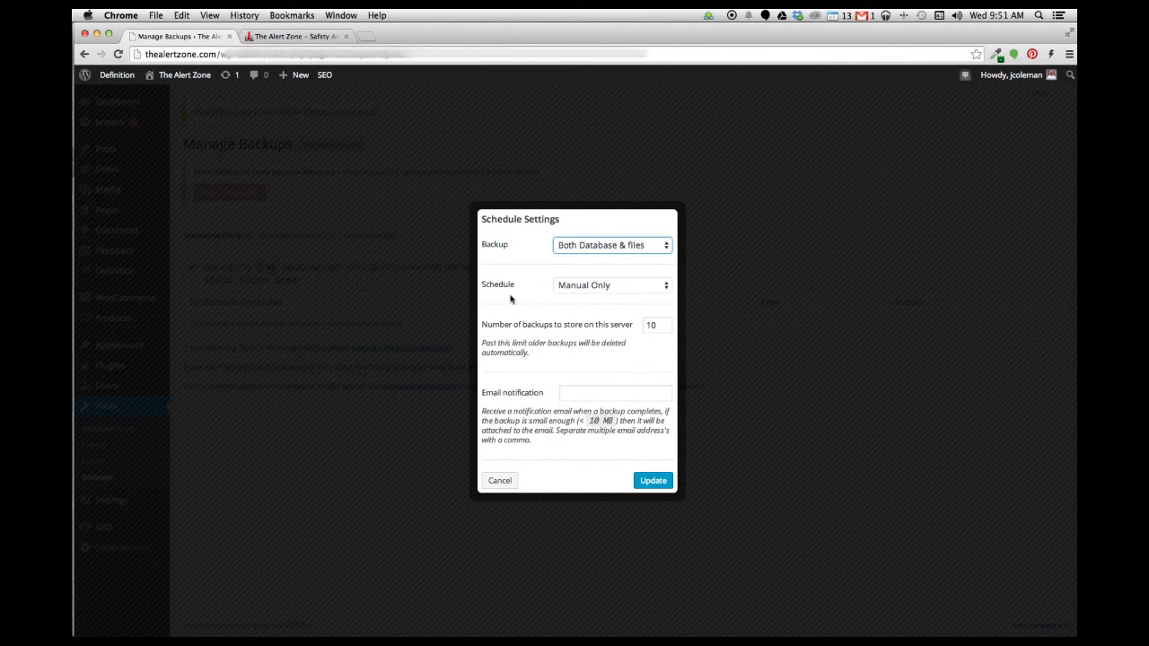
{"action": "left_click", "coordinate": [611, 285]}
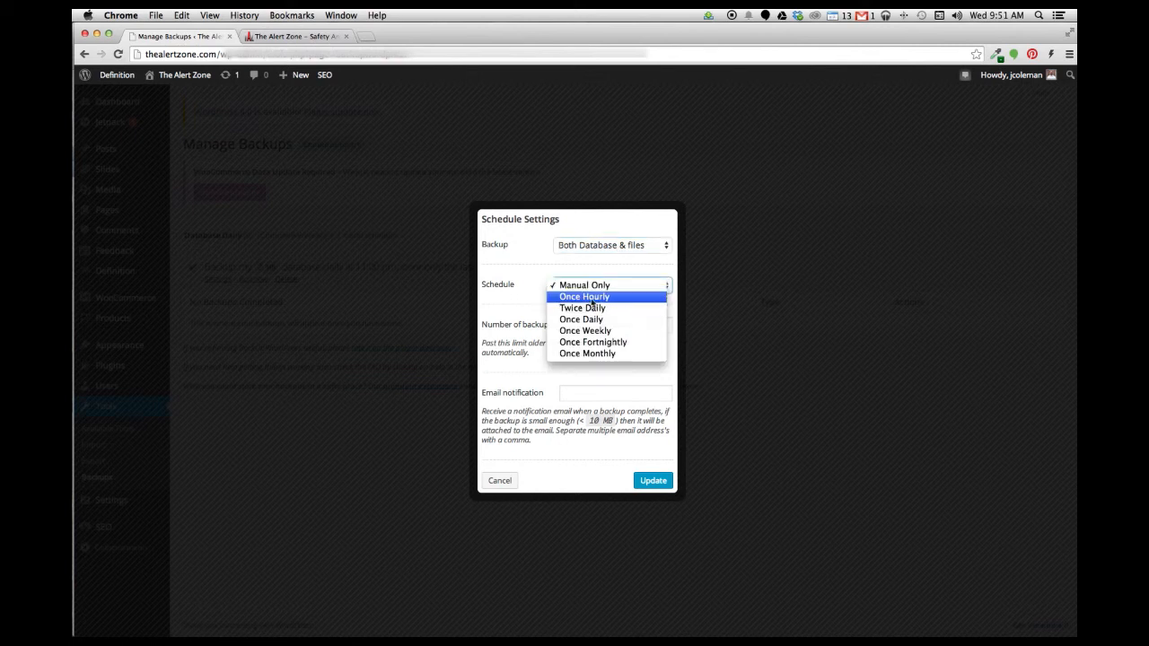
{"action": "mouse_move", "coordinate": [582, 320]}
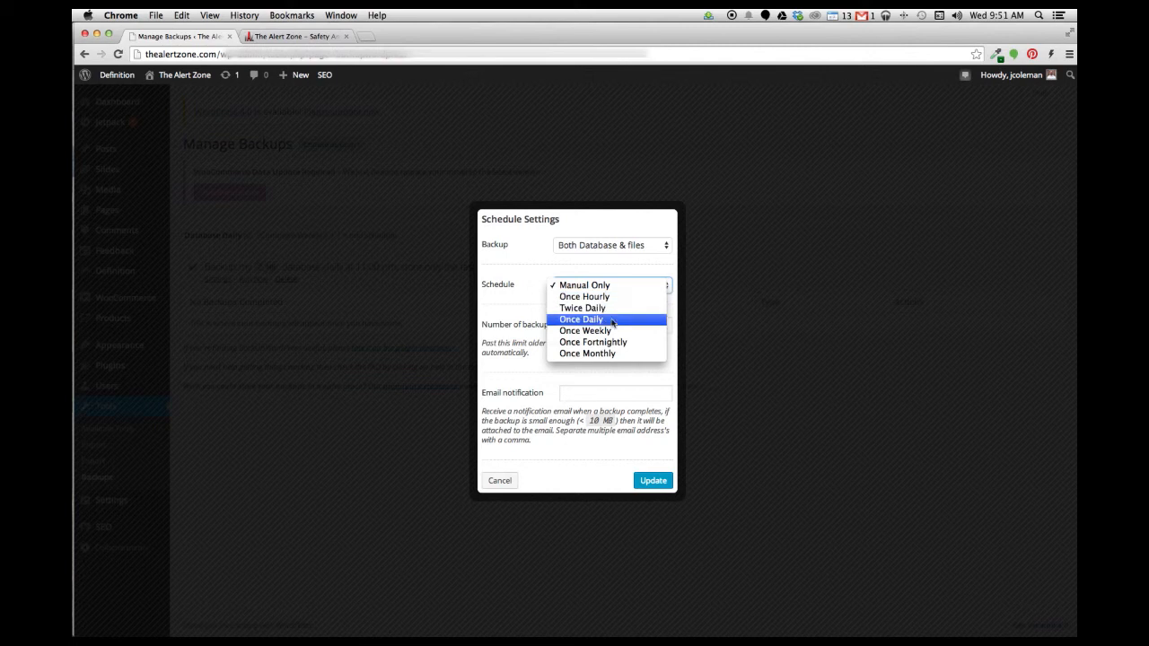
{"action": "mouse_move", "coordinate": [593, 342]}
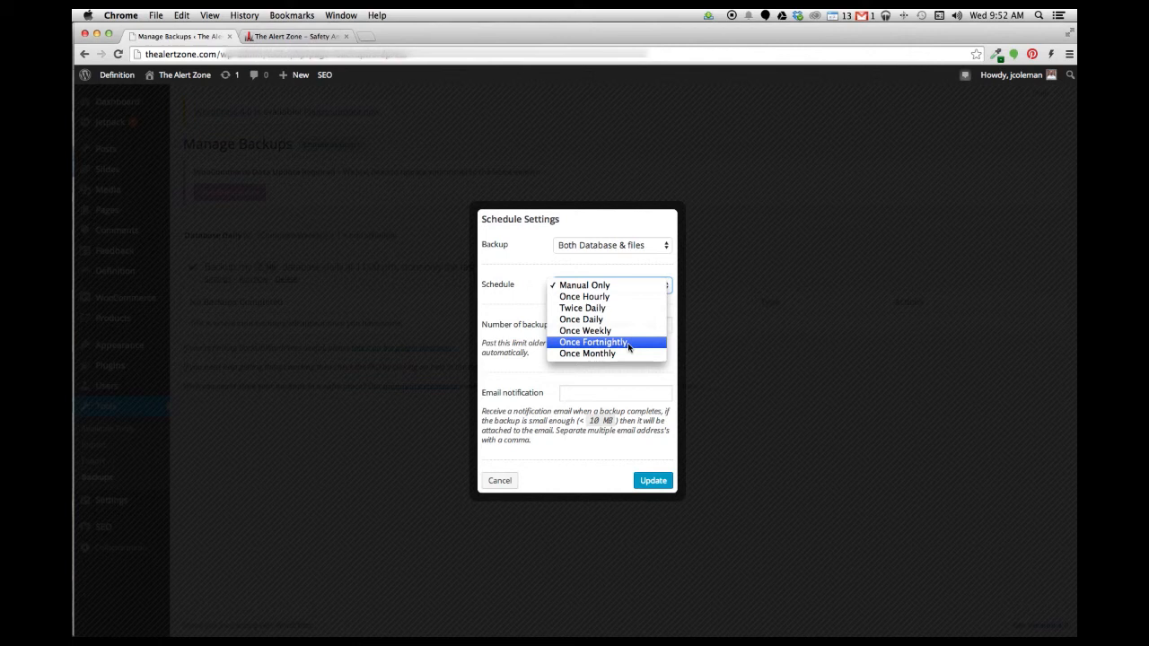
{"action": "mouse_move", "coordinate": [585, 284]}
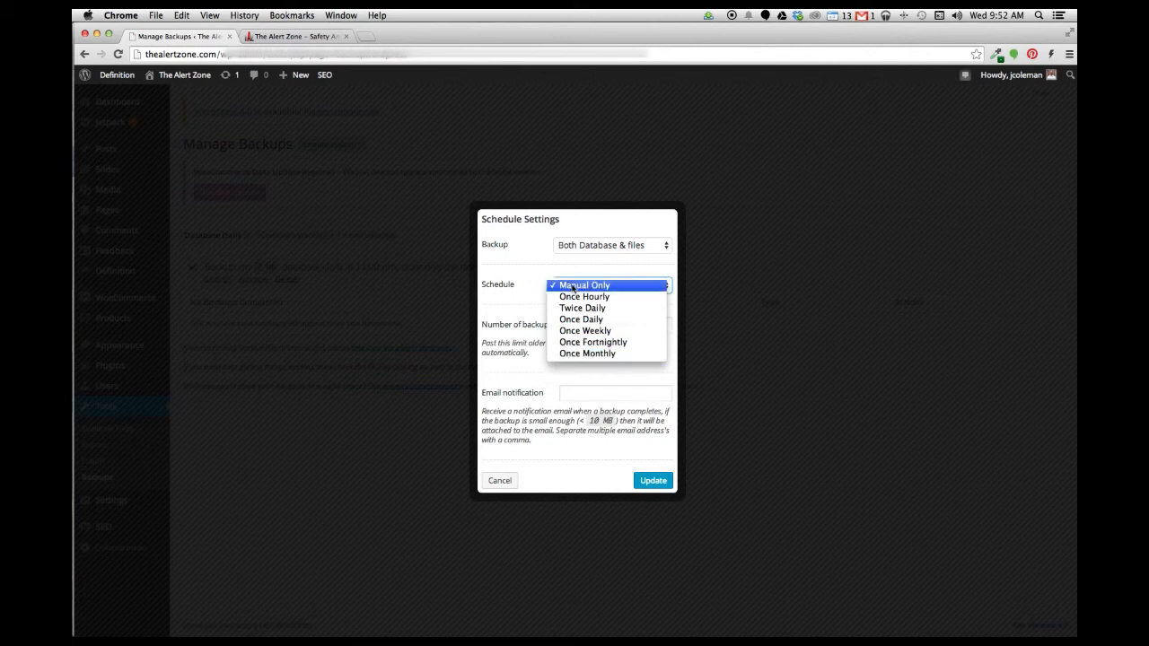
{"action": "left_click", "coordinate": [584, 285]}
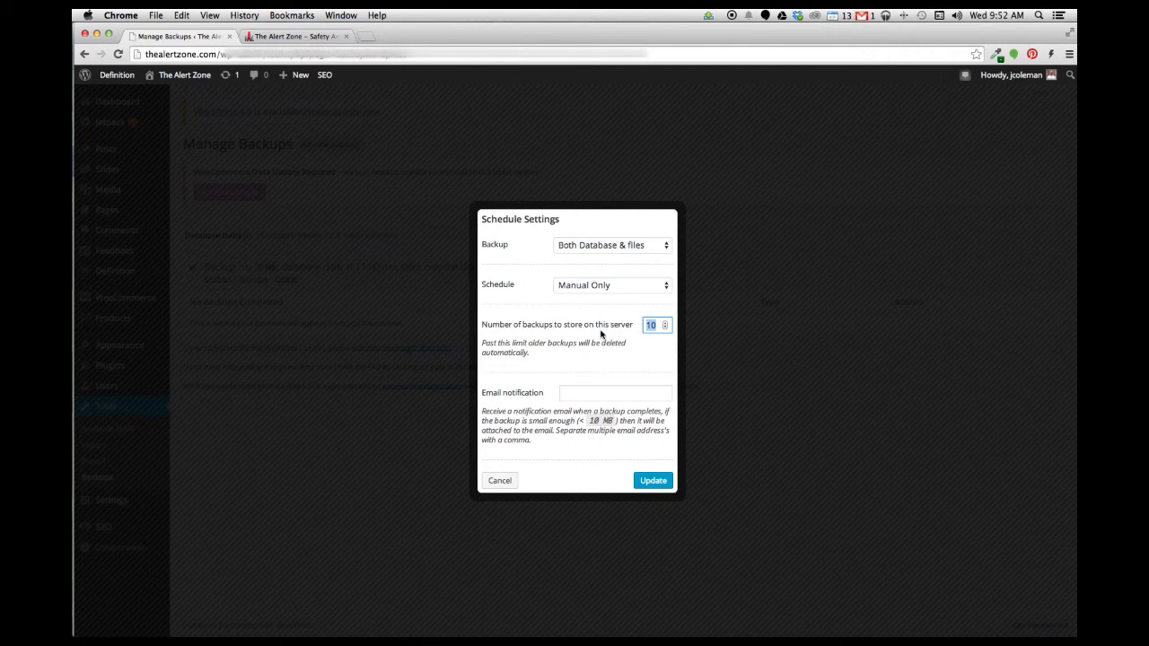
{"action": "type", "text": "2"}
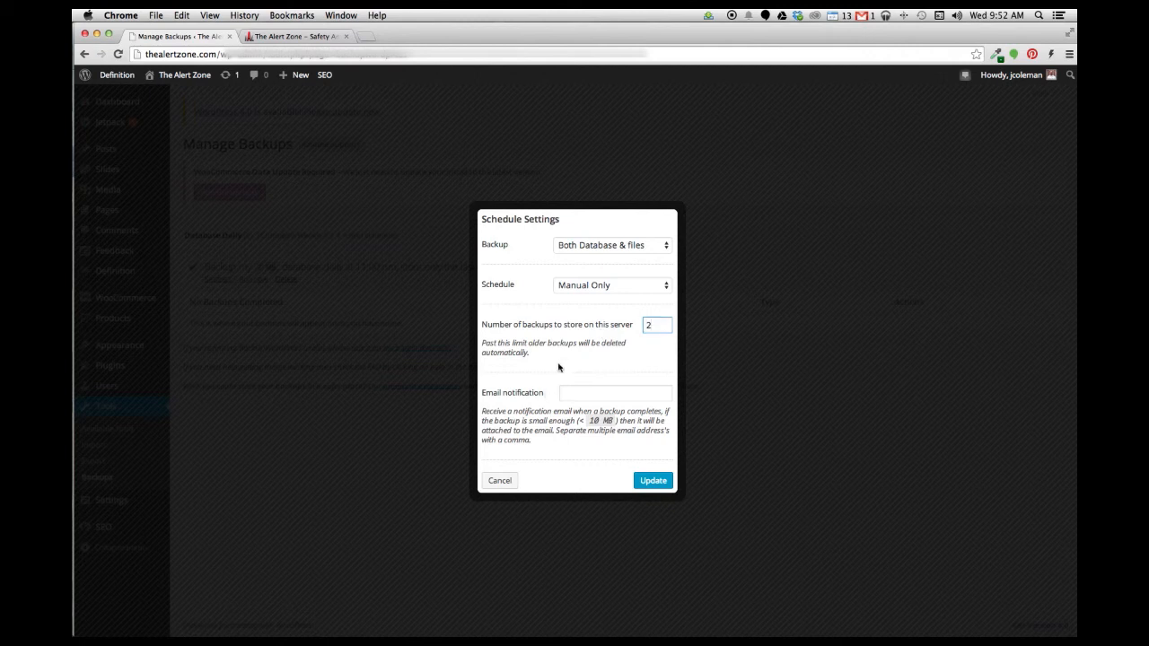
{"action": "left_click", "coordinate": [615, 394]}
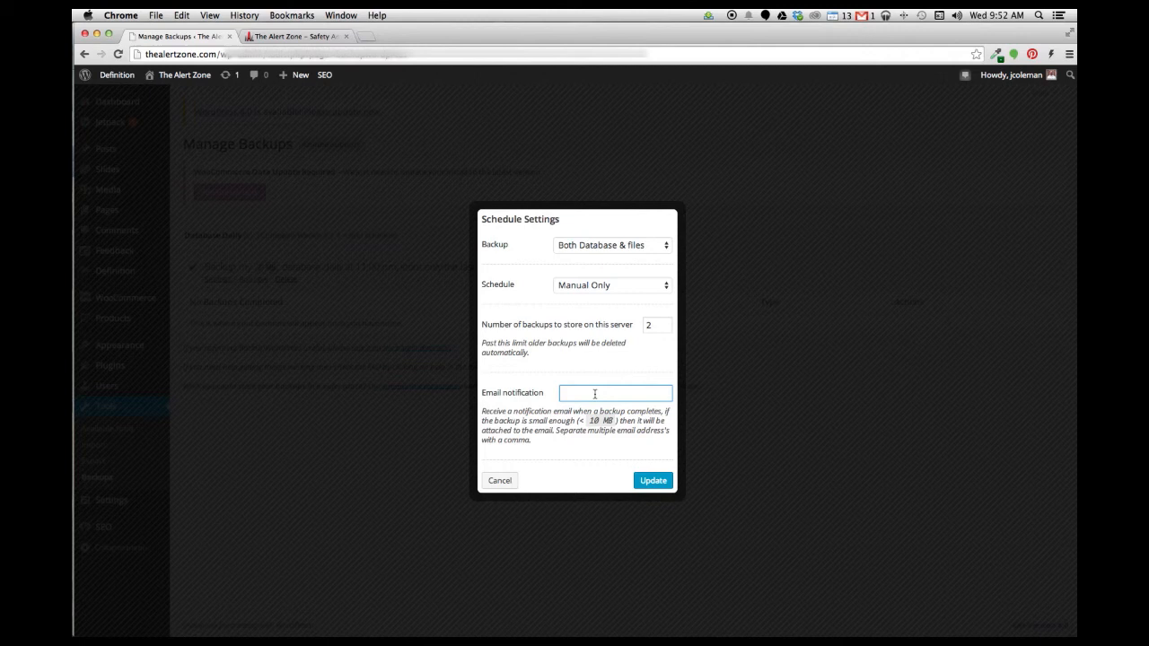
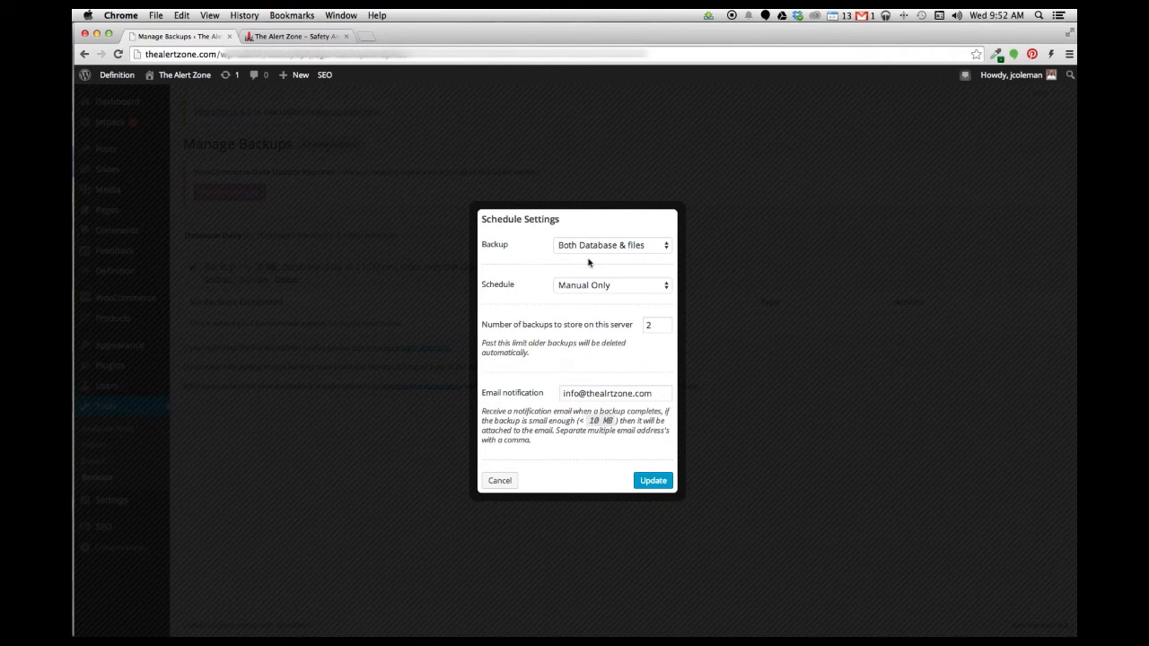
{"action": "left_click", "coordinate": [653, 480]}
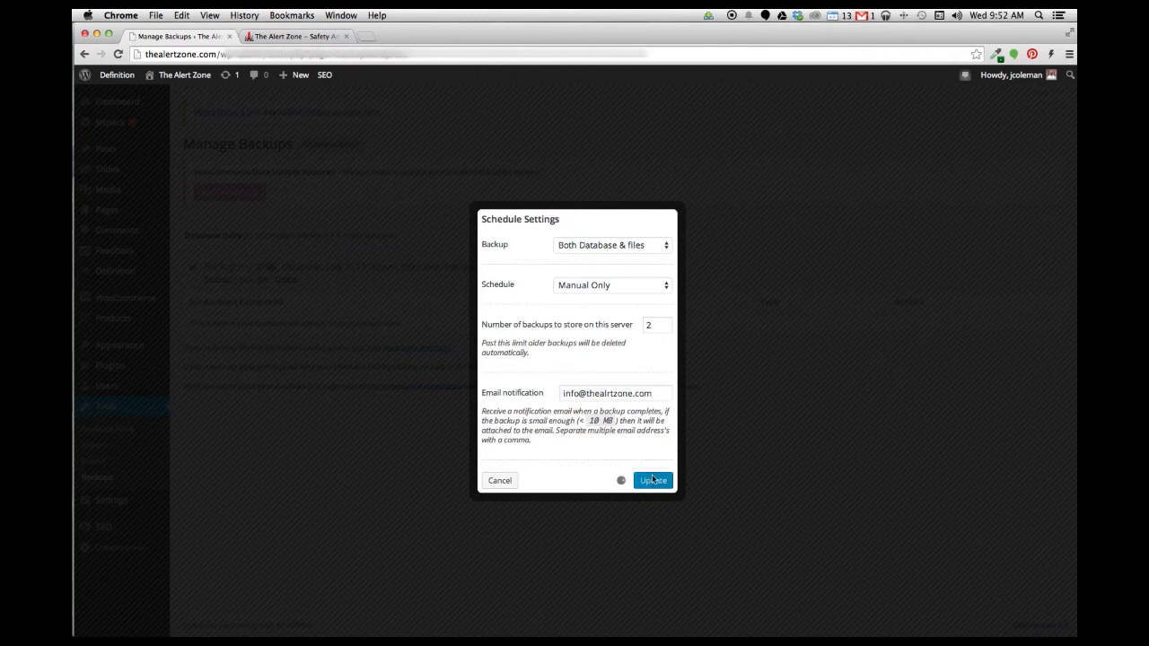
{"action": "left_click", "coordinate": [653, 480]}
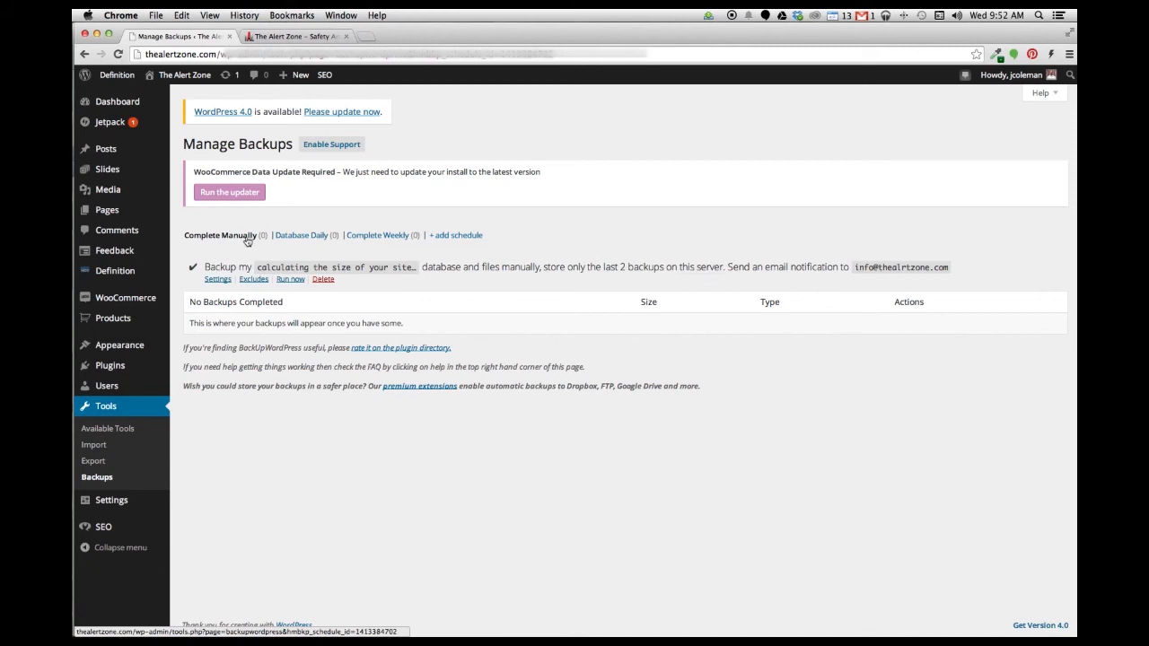
{"action": "mouse_move", "coordinate": [188, 246]}
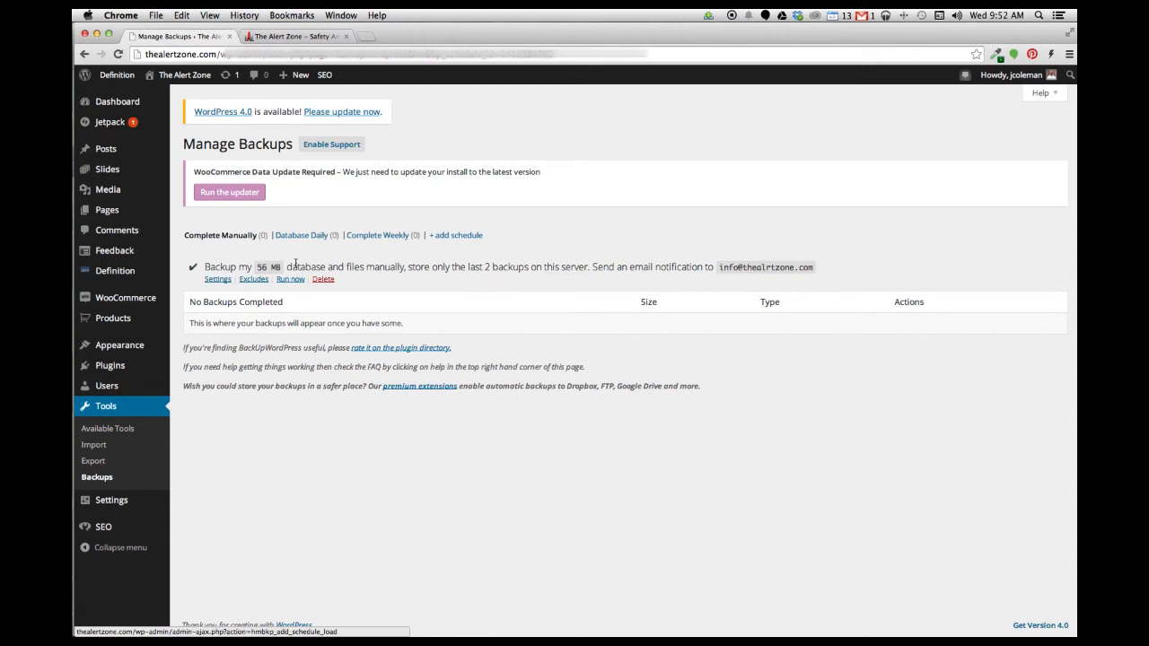
Run a backup now for the Complete Manually schedule, producing a 22 MB backup.
{"action": "left_click", "coordinate": [291, 278]}
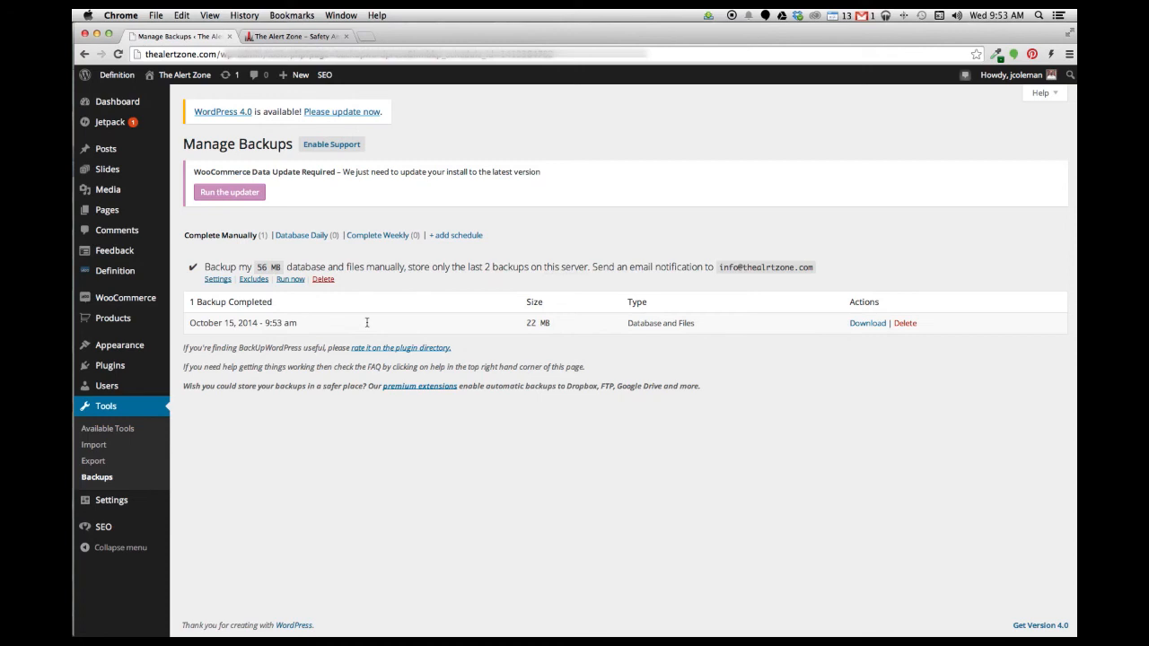
{"action": "mouse_move", "coordinate": [329, 330]}
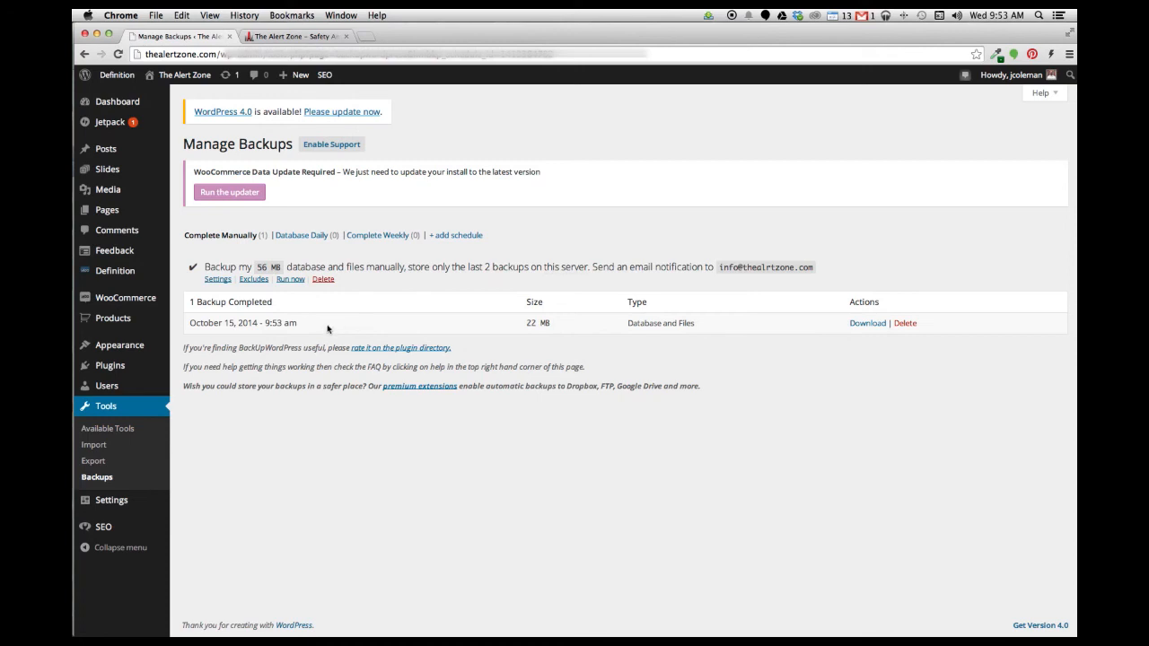
{"action": "mouse_move", "coordinate": [539, 323]}
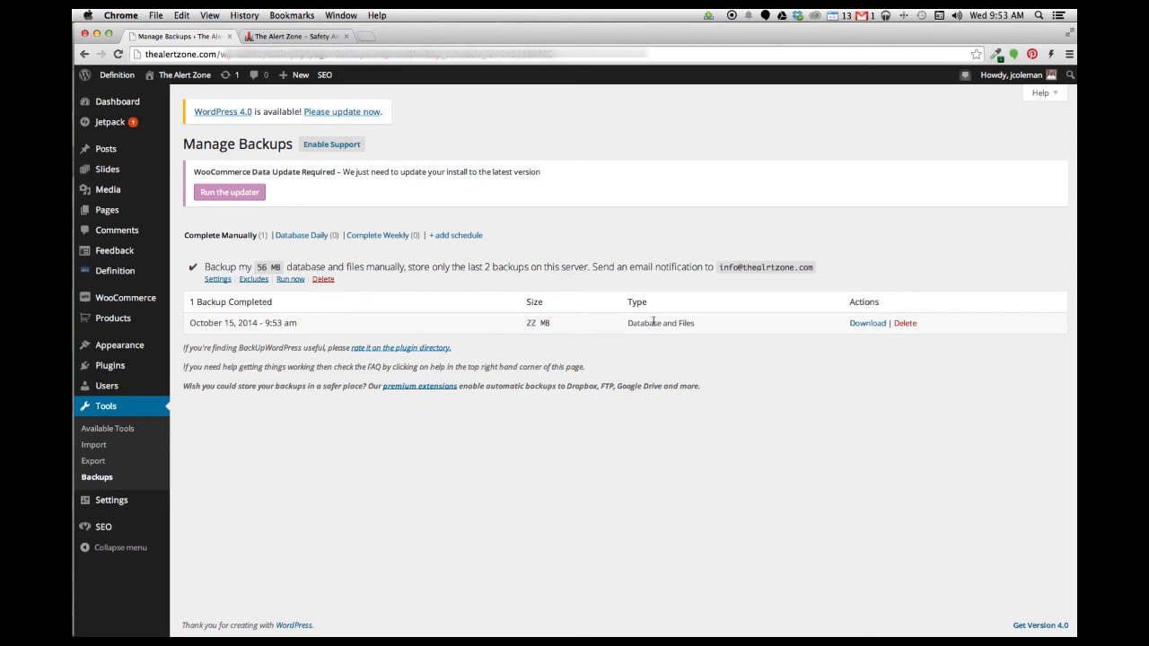
{"action": "mouse_move", "coordinate": [867, 324]}
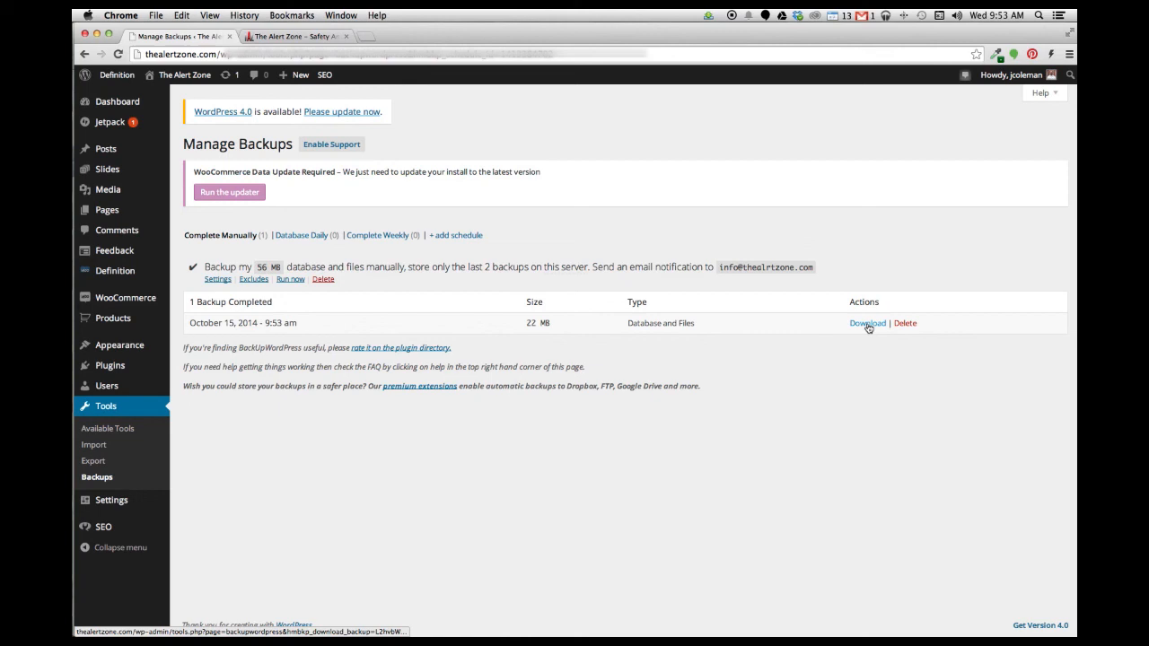
{"action": "mouse_move", "coordinate": [728, 344]}
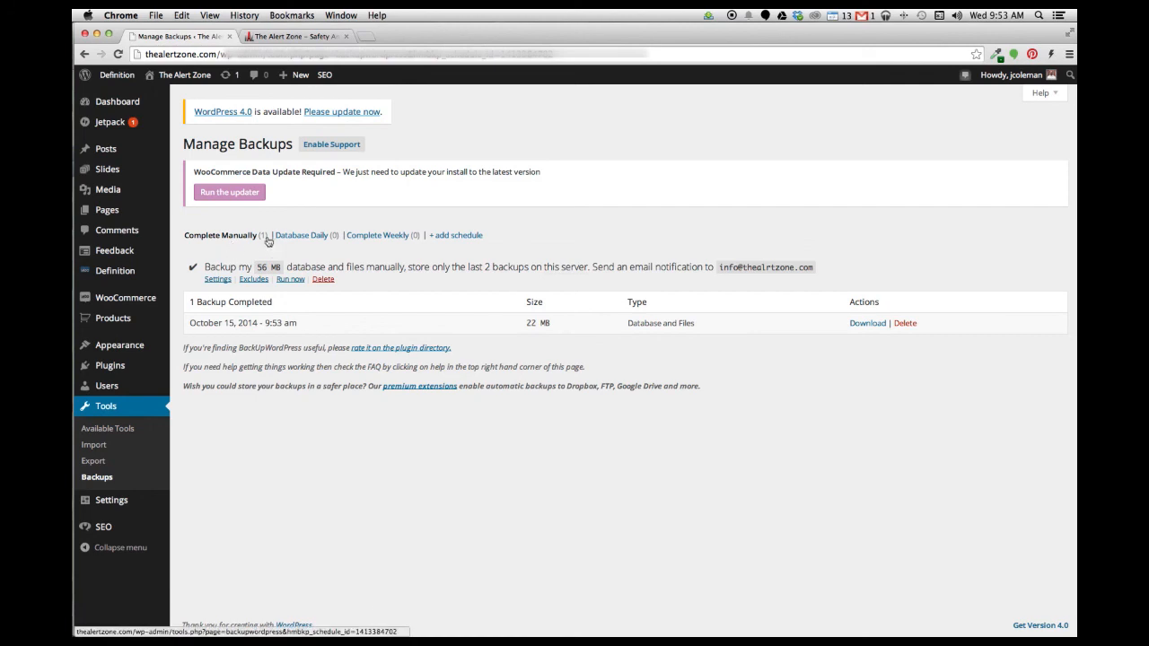
{"action": "mouse_move", "coordinate": [221, 240]}
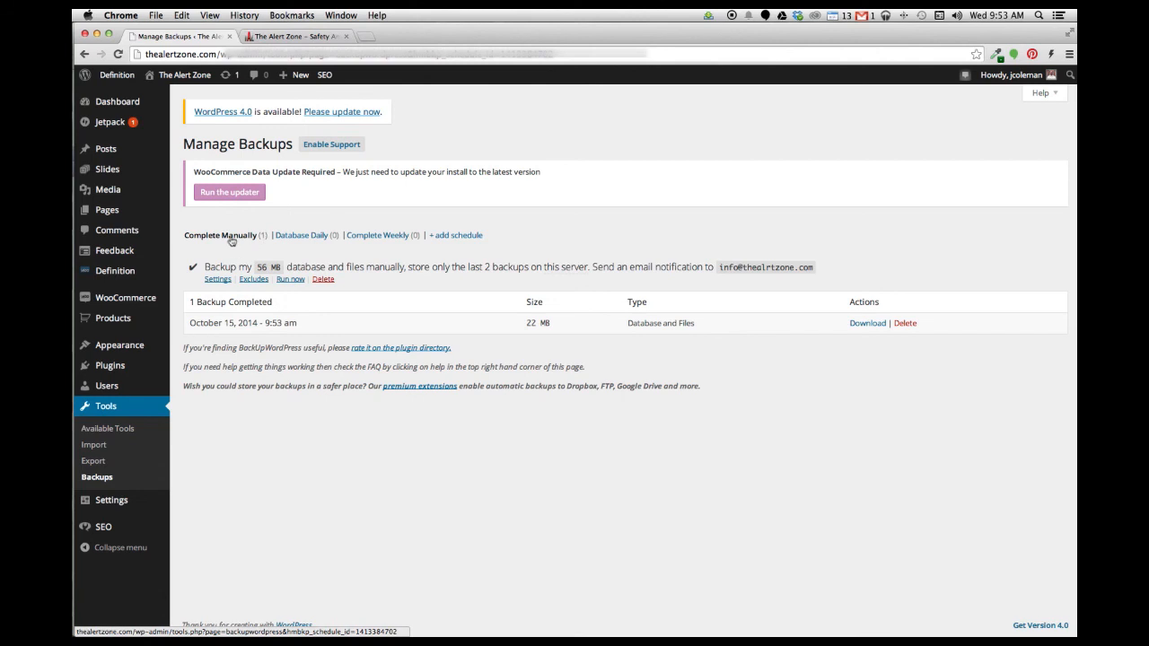
{"action": "left_click", "coordinate": [301, 235]}
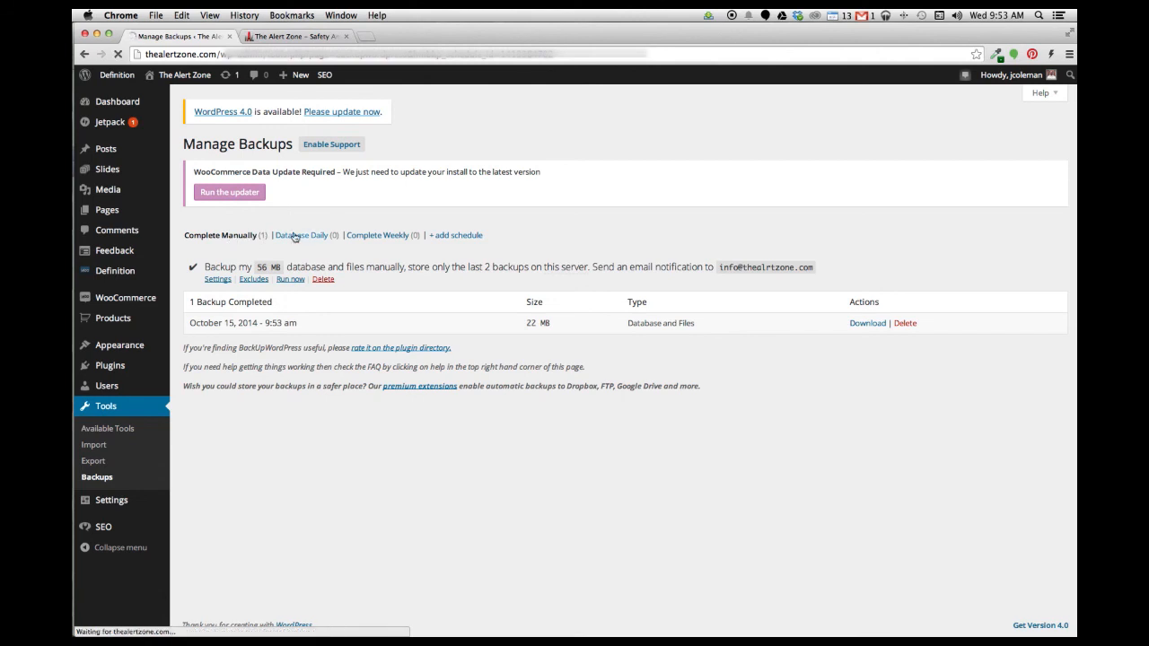
Delete the Database Daily schedule, then open the Complete Weekly schedule.
{"action": "left_click", "coordinate": [301, 235]}
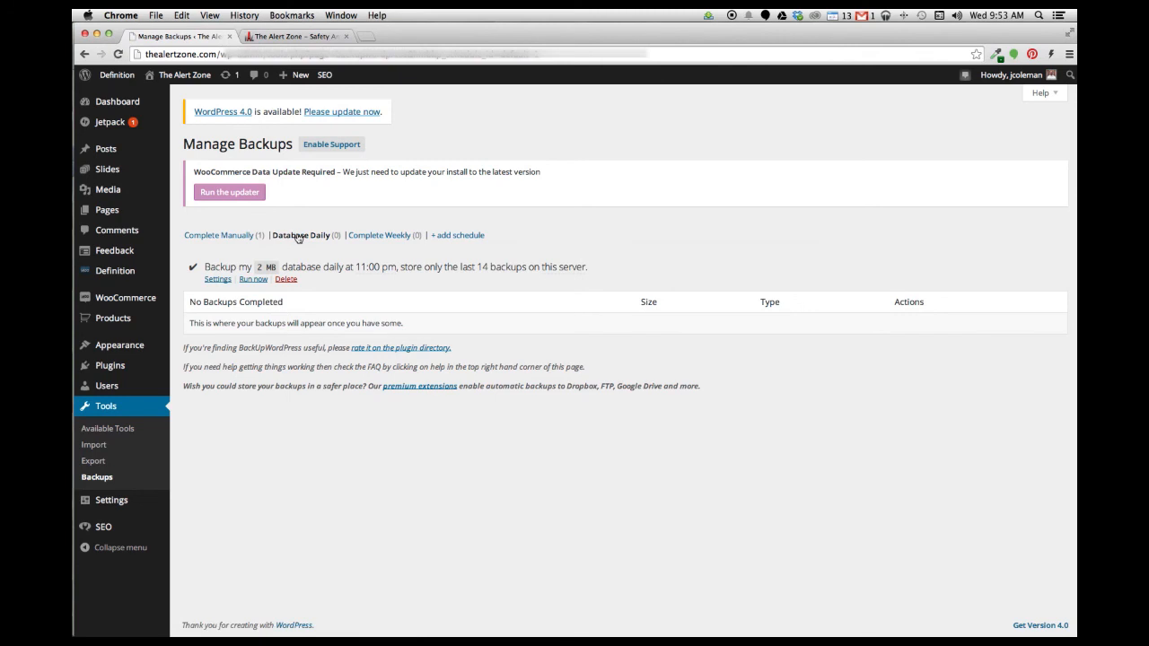
{"action": "mouse_move", "coordinate": [286, 279]}
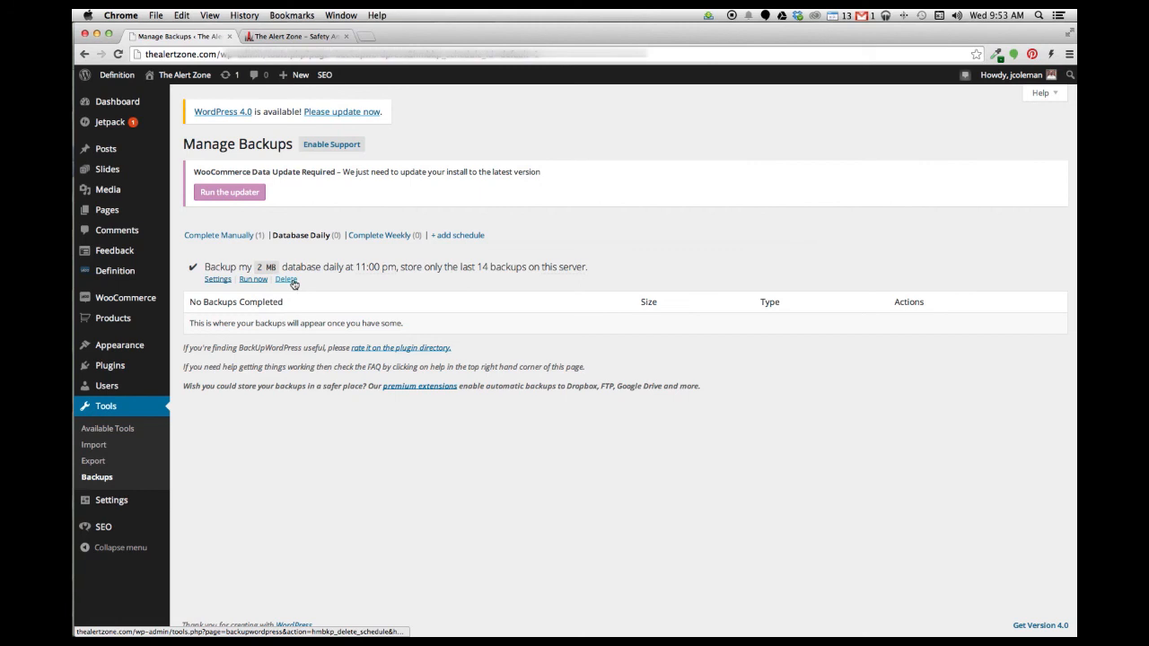
{"action": "left_click", "coordinate": [285, 279]}
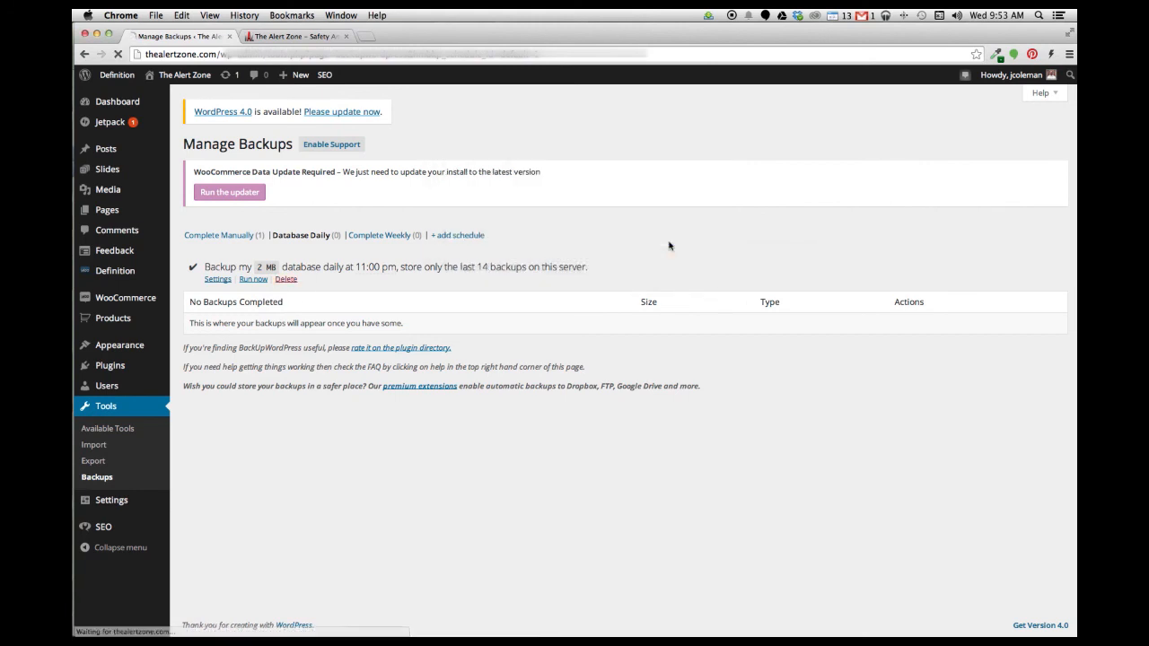
{"action": "mouse_move", "coordinate": [366, 335]}
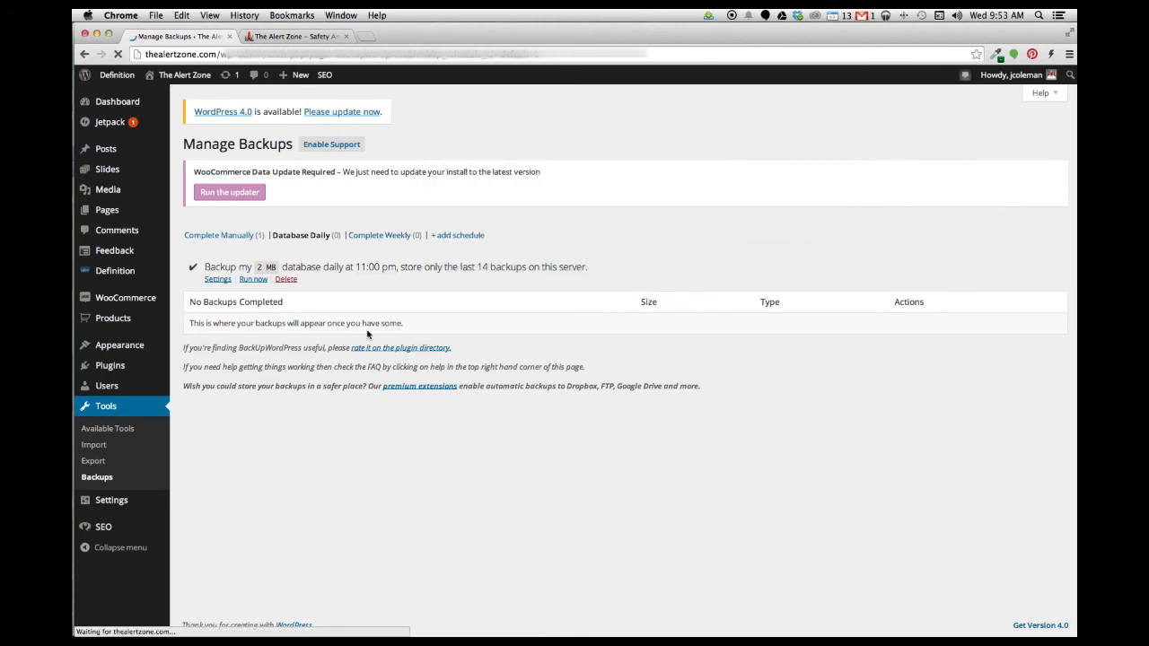
{"action": "left_click", "coordinate": [218, 234]}
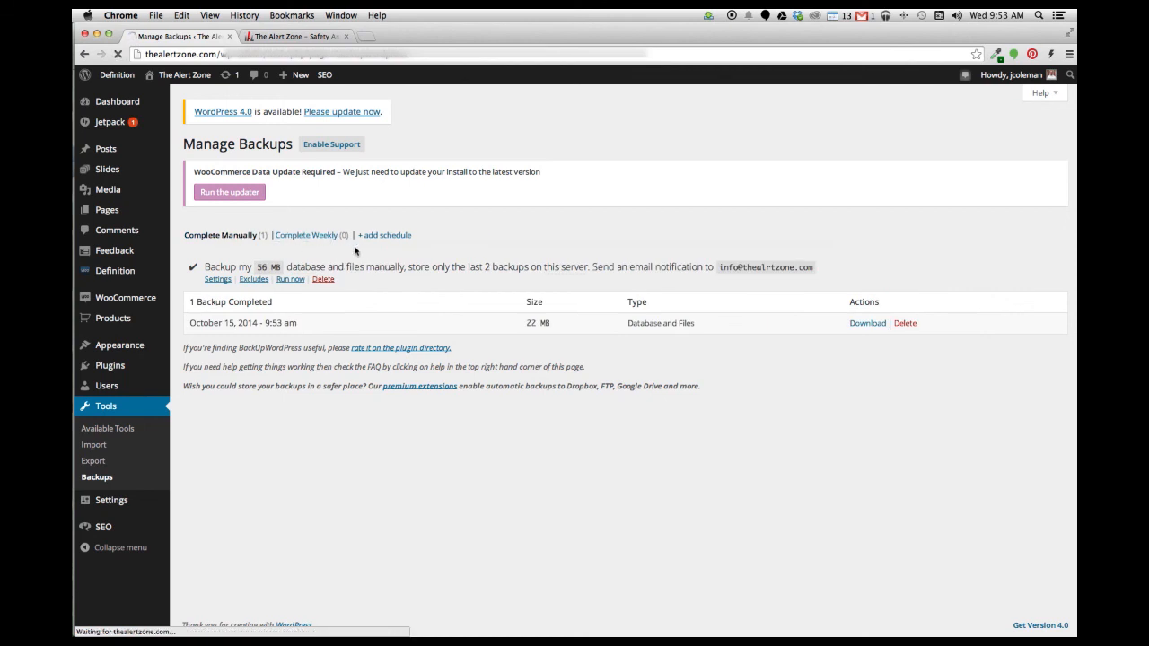
{"action": "left_click", "coordinate": [307, 234]}
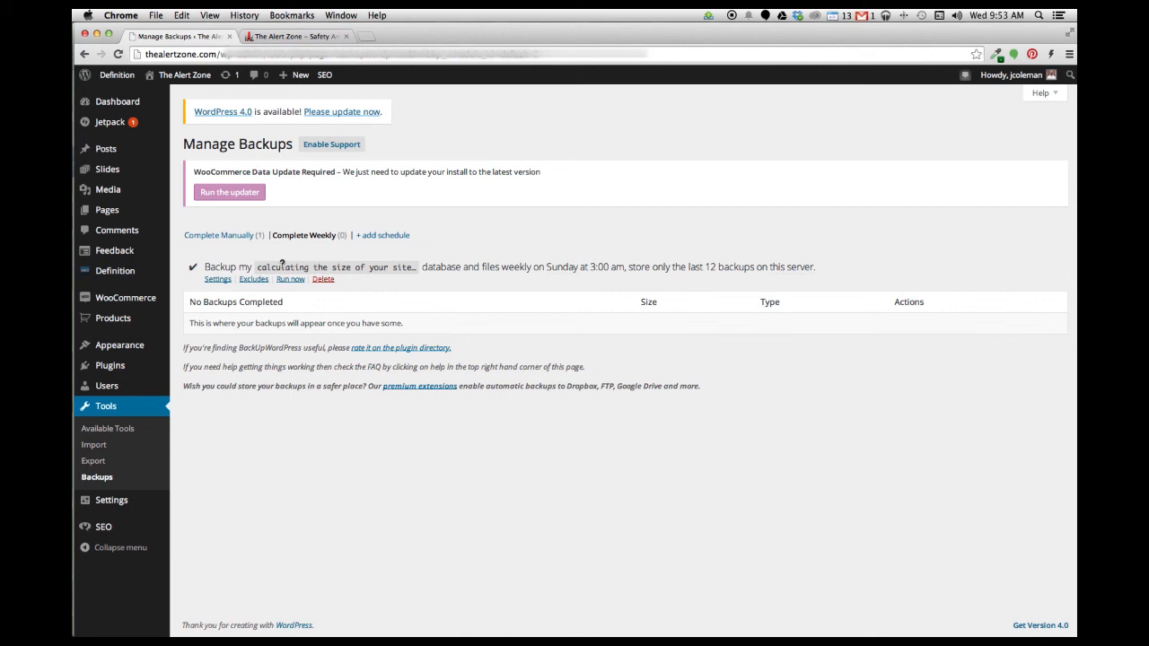
Delete the Complete Weekly schedule and confirm the deletion with OK.
{"action": "left_click", "coordinate": [323, 279]}
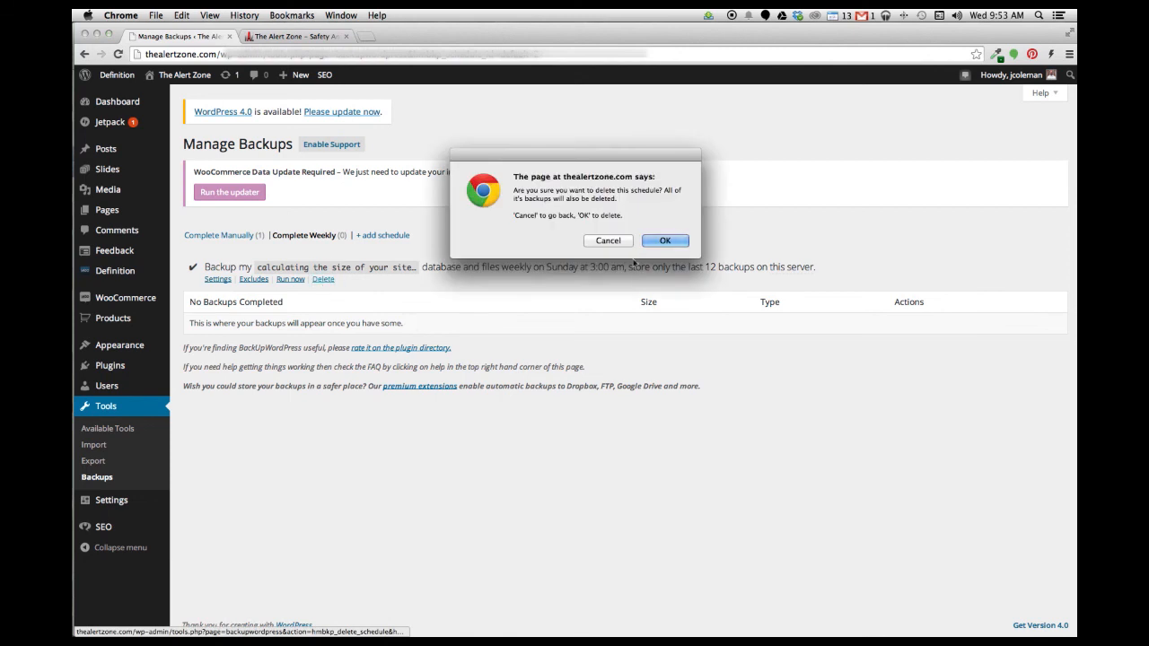
{"action": "left_click", "coordinate": [665, 241]}
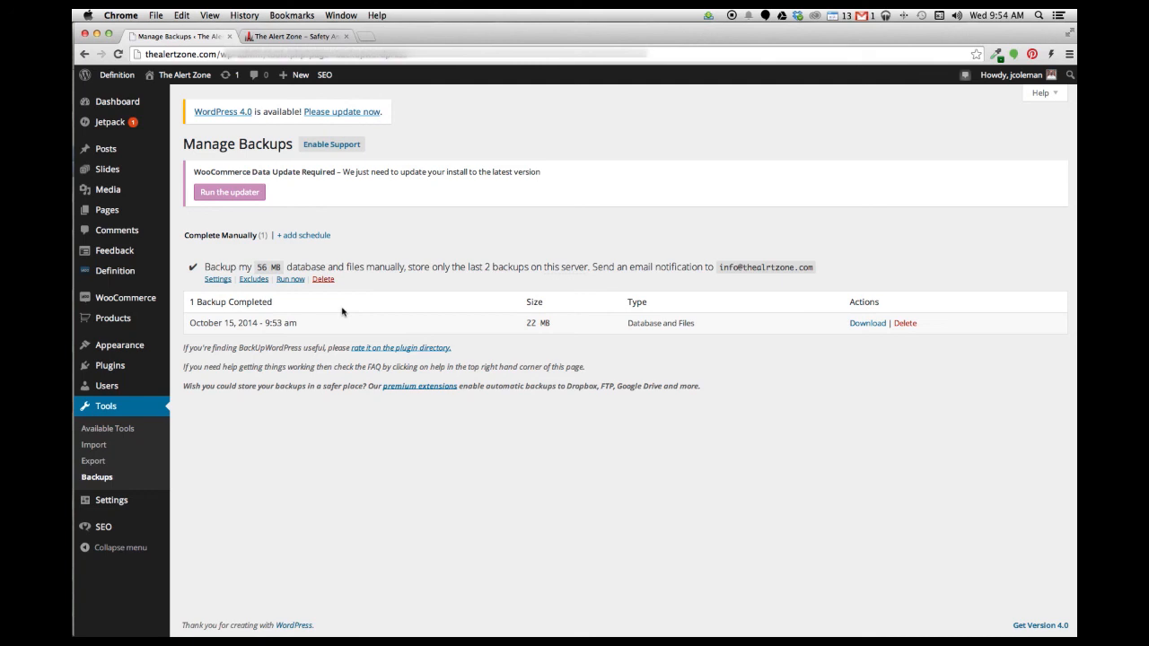
{"action": "mouse_move", "coordinate": [254, 240]}
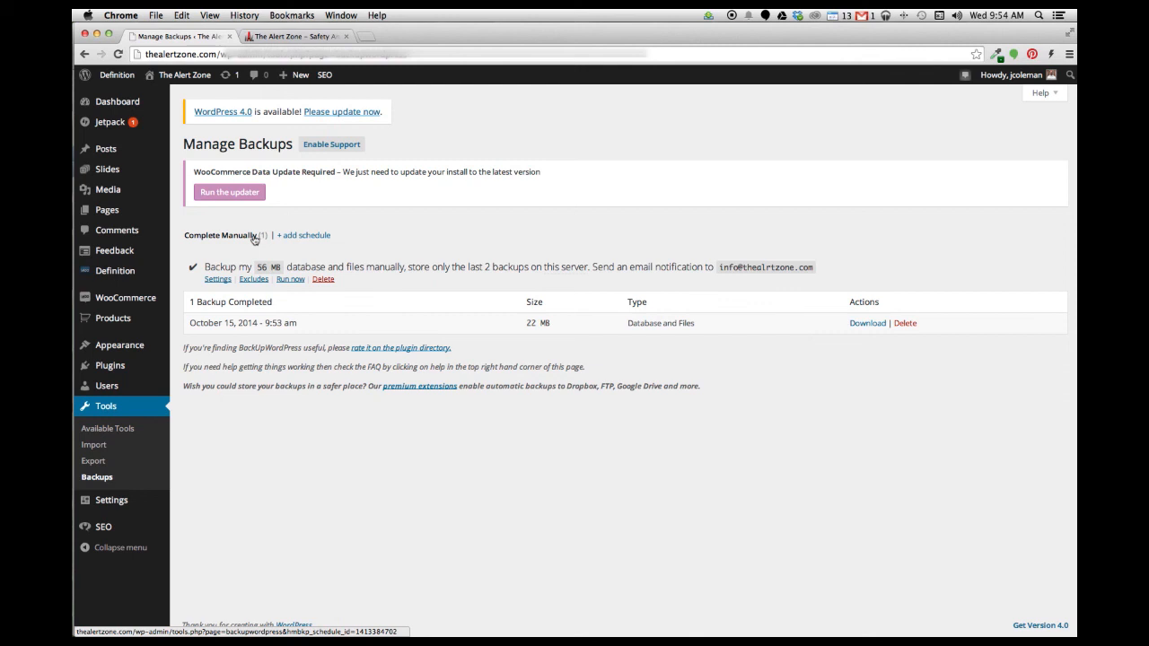
{"action": "mouse_move", "coordinate": [575, 303]}
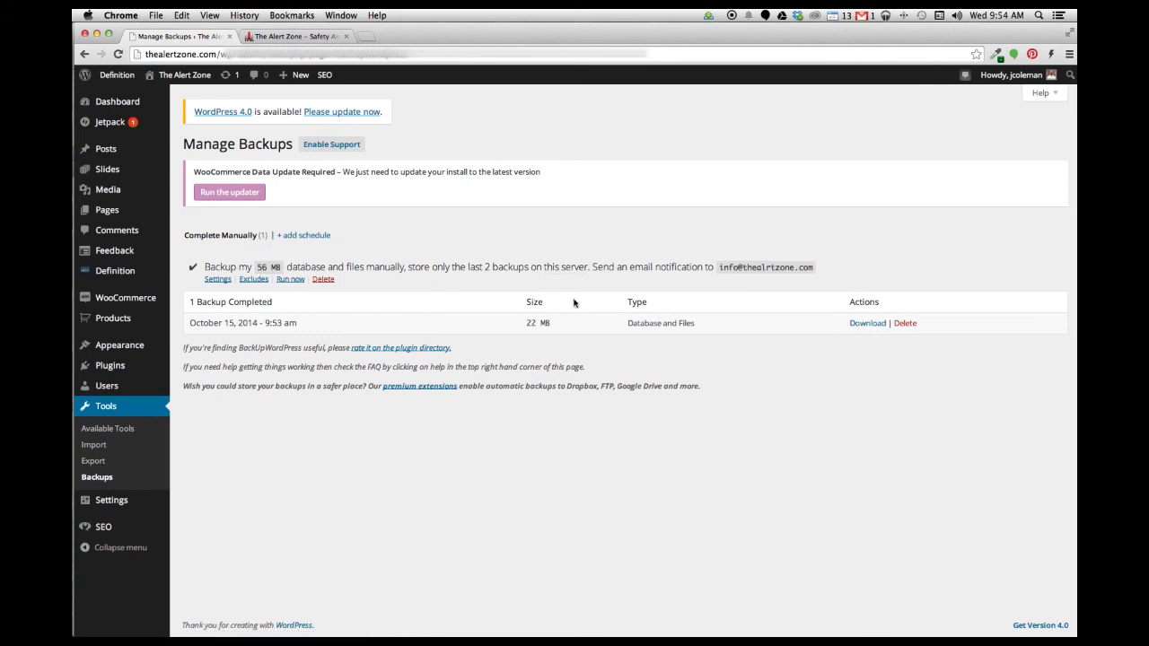
{"action": "mouse_move", "coordinate": [247, 247]}
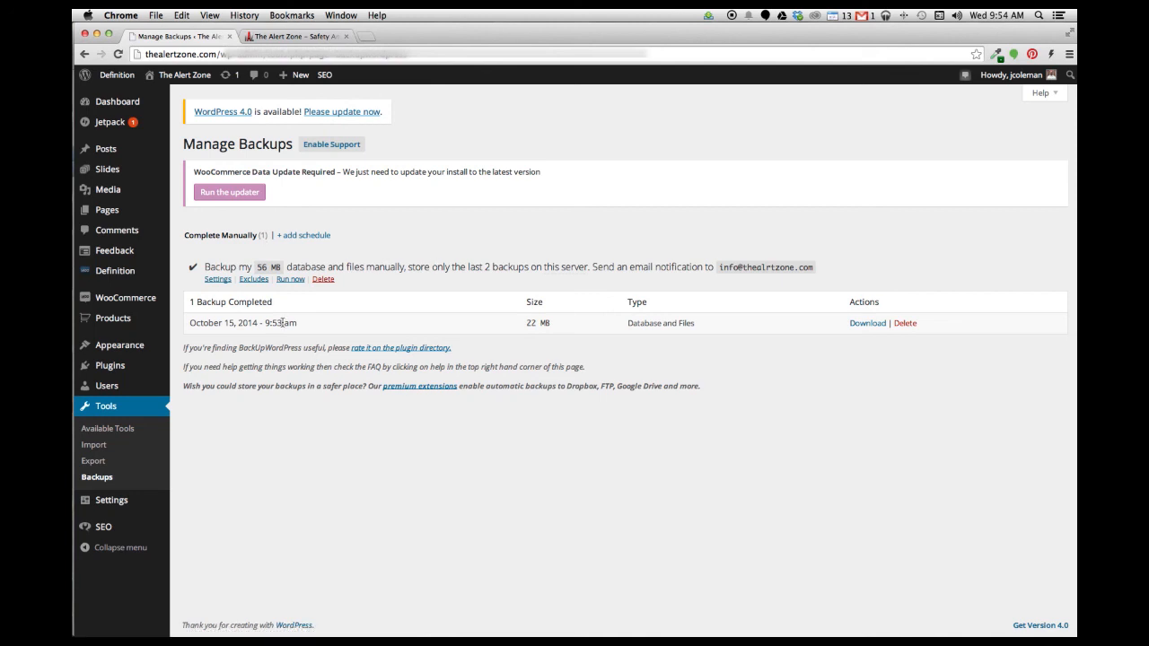
{"action": "mouse_move", "coordinate": [386, 261]}
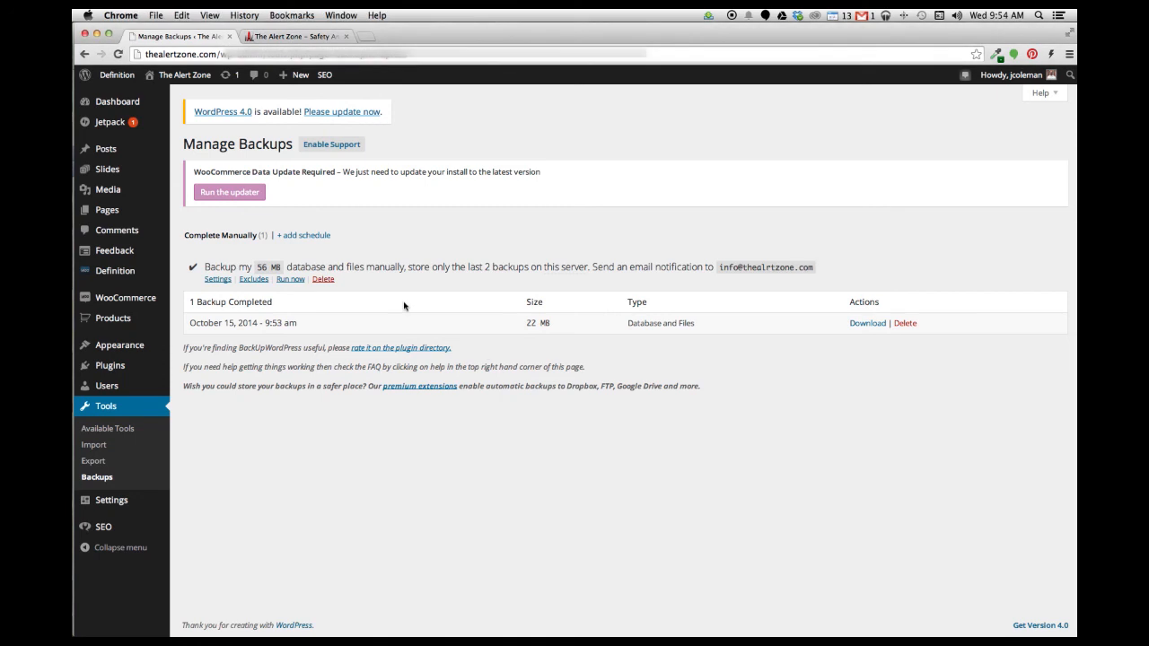
{"action": "mouse_move", "coordinate": [408, 303]}
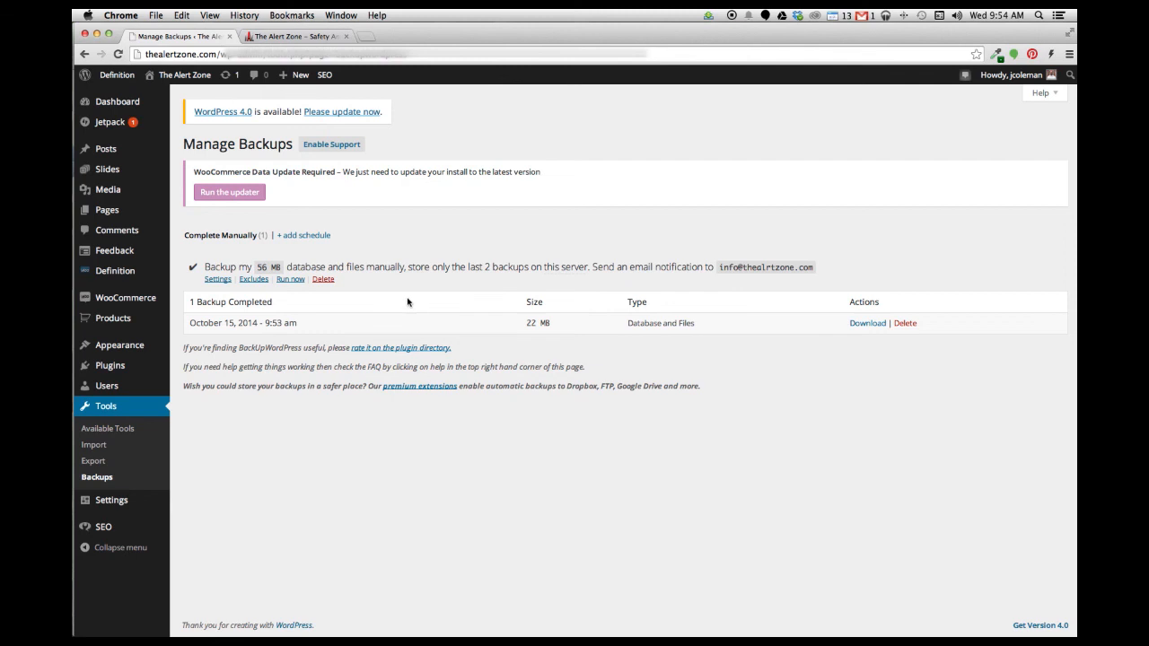